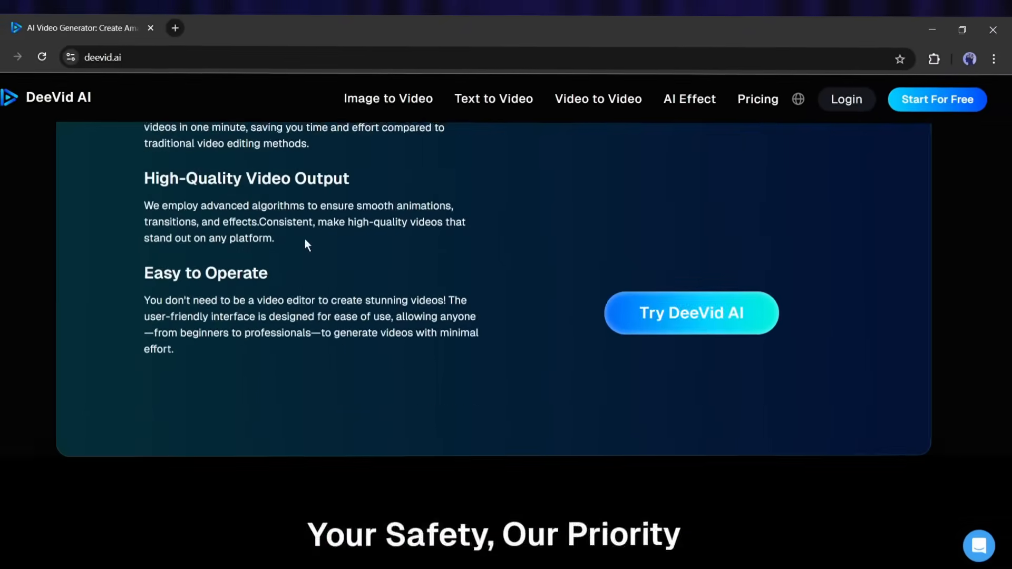
Browse down the DeeVid AI home page and sign in to reach the creation workspace
left_click(41, 57)
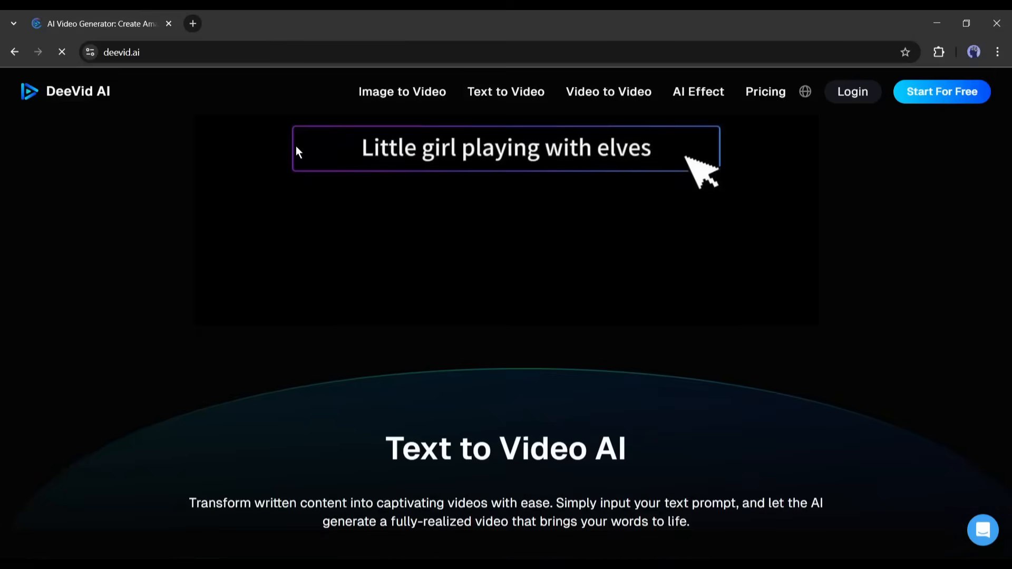
scroll("down", 3)
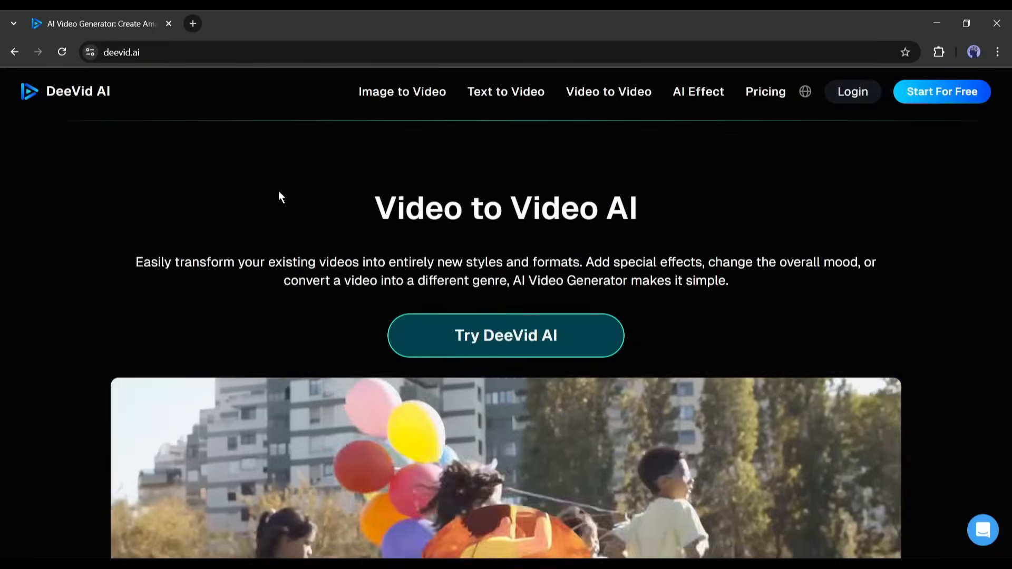
scroll("down", 3)
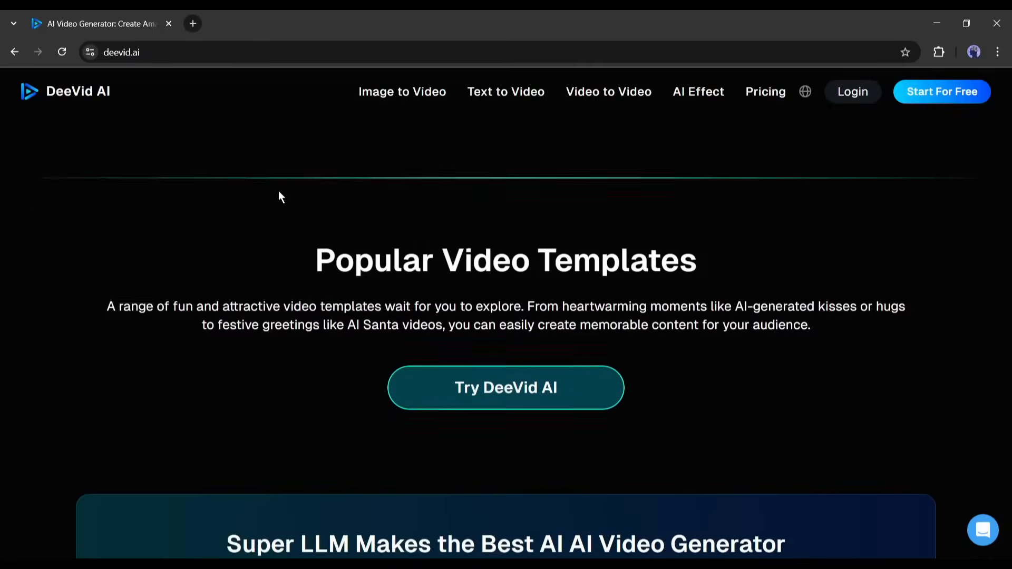
scroll("down", 3)
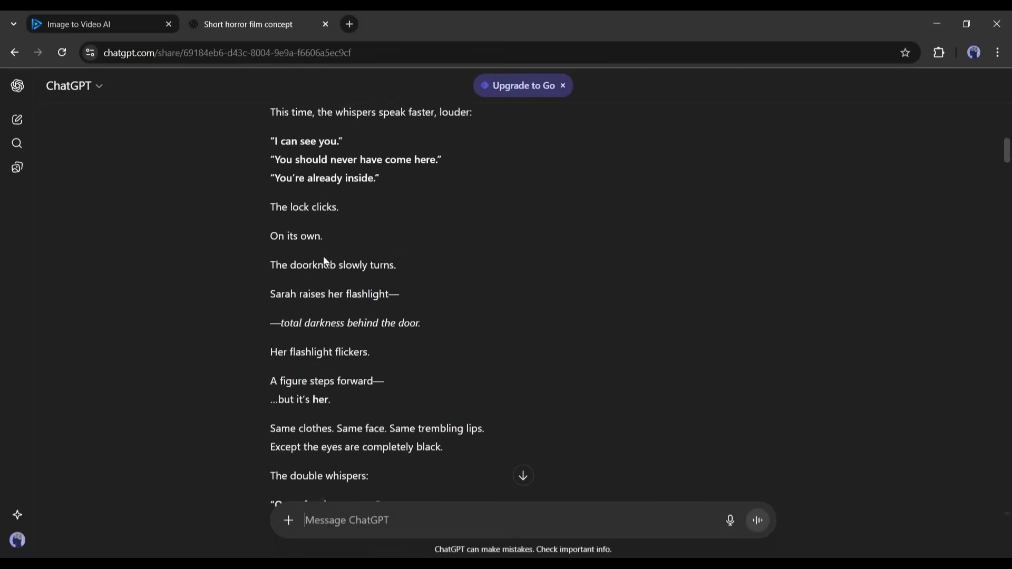
scroll("down", 3)
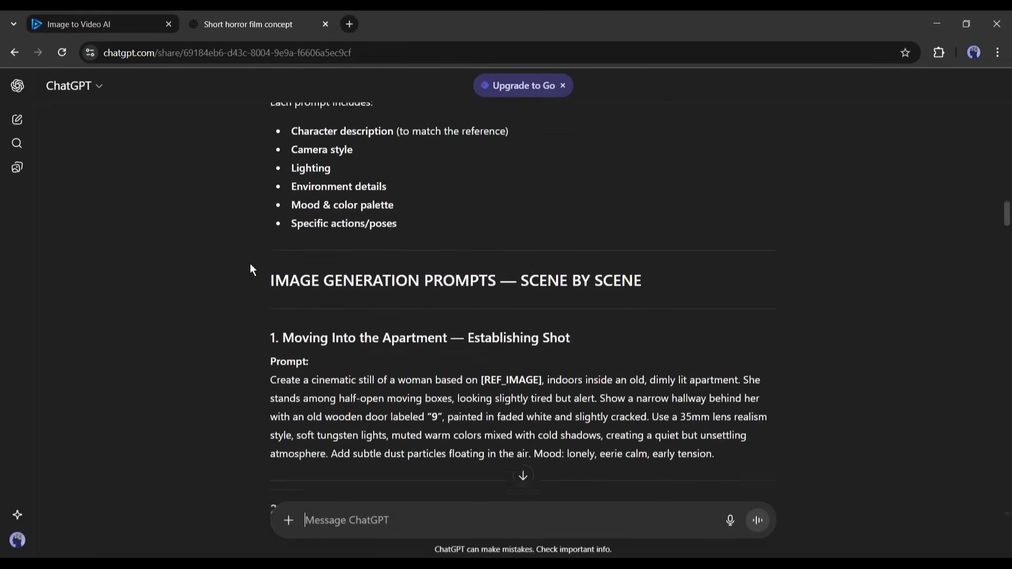
scroll("down", 3)
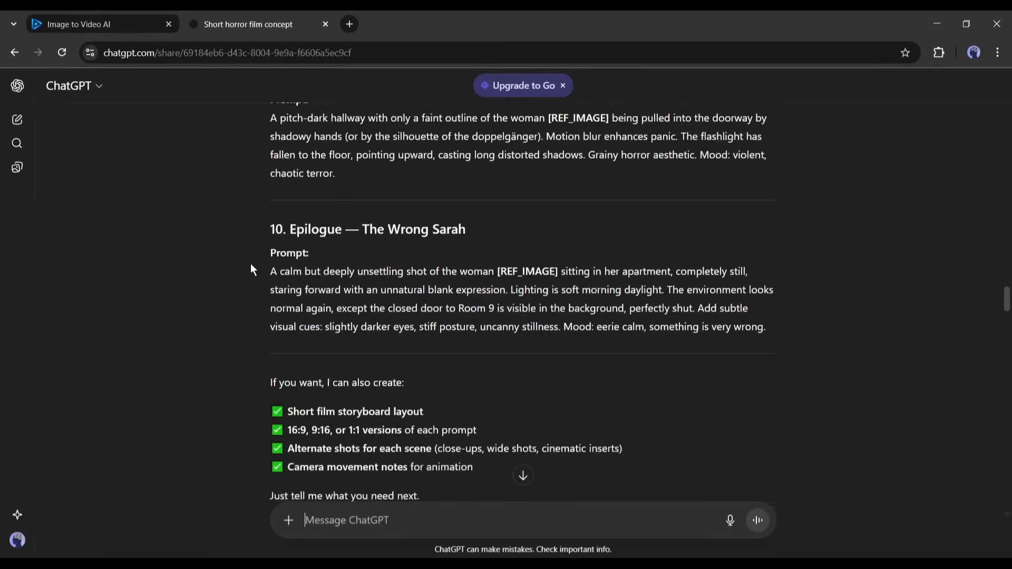
scroll("up", 3)
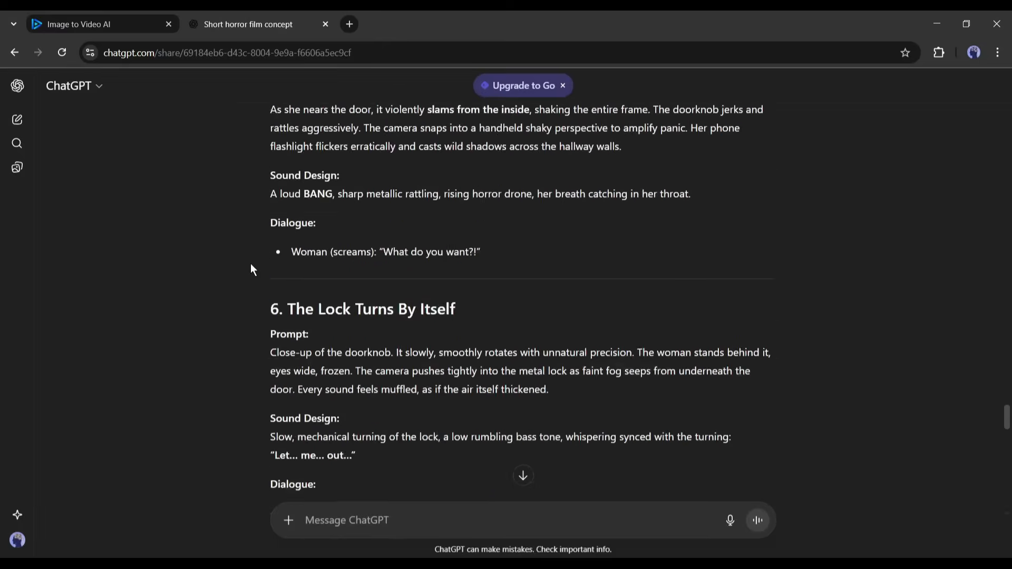
scroll("down", 3)
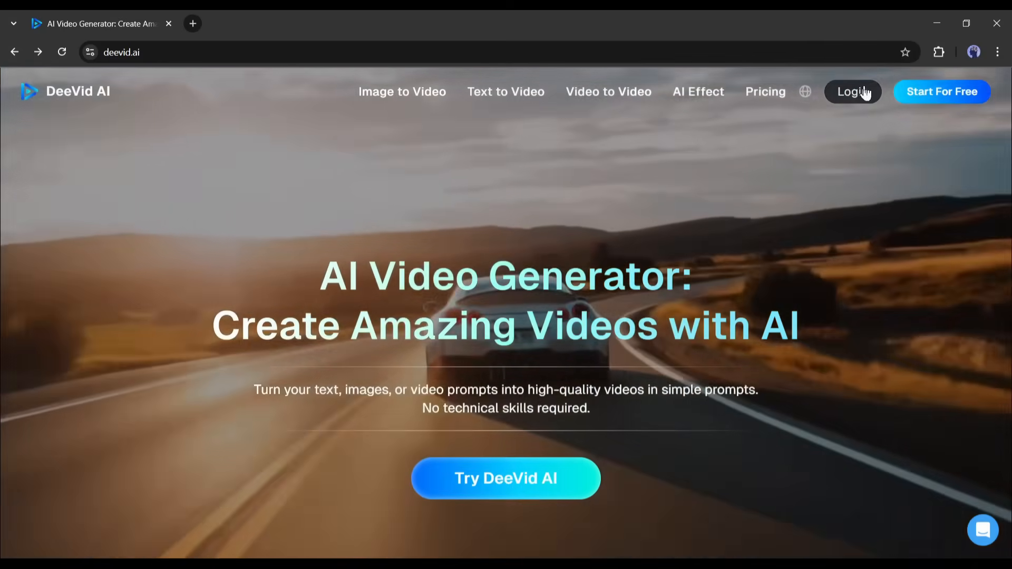
left_click(852, 91)
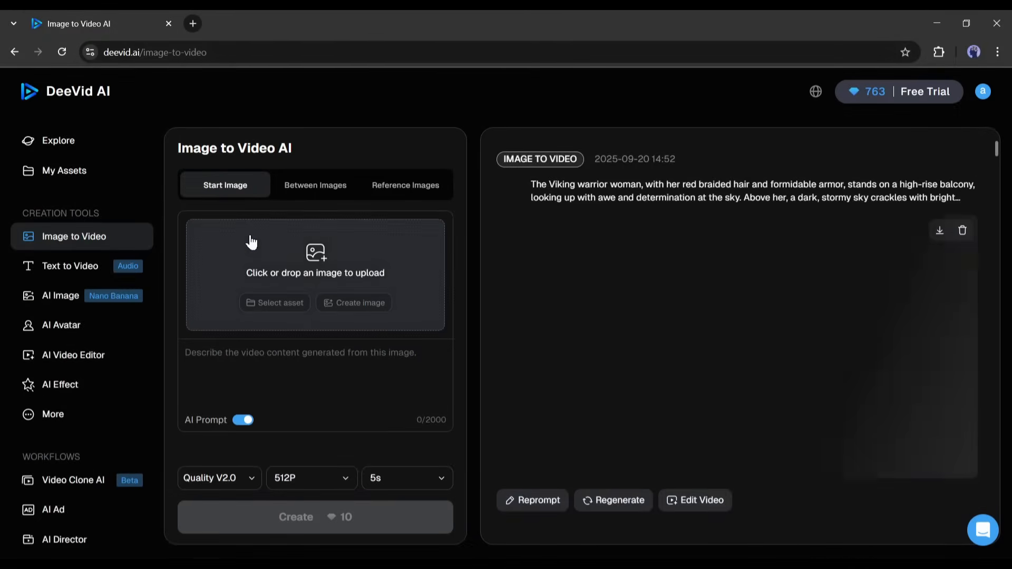
mouse_move(206, 121)
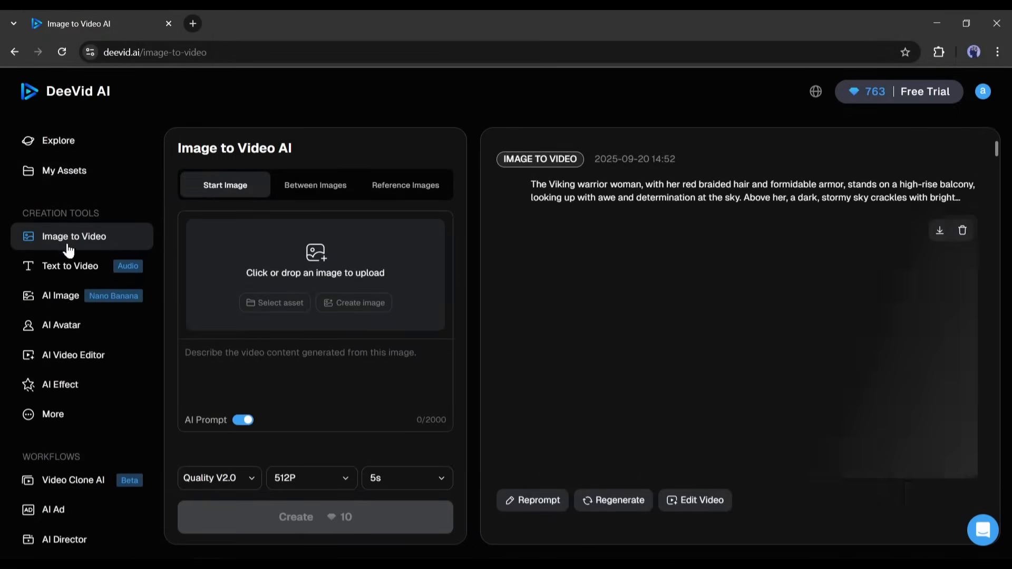
mouse_move(69, 266)
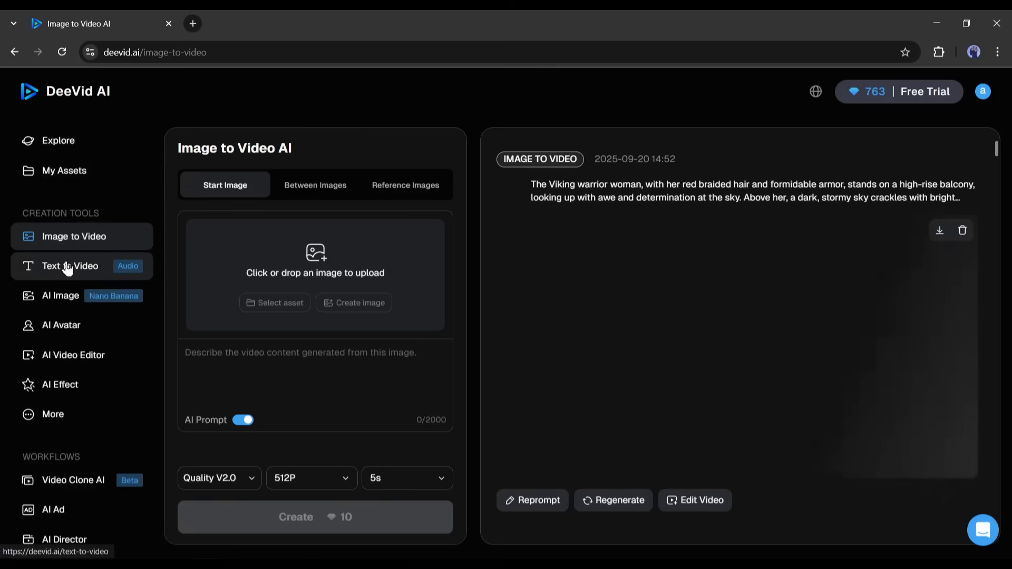
Tour the Text to Video, AI Avatar, AI Video Editor and AI Effect tools from the sidebar
left_click(69, 266)
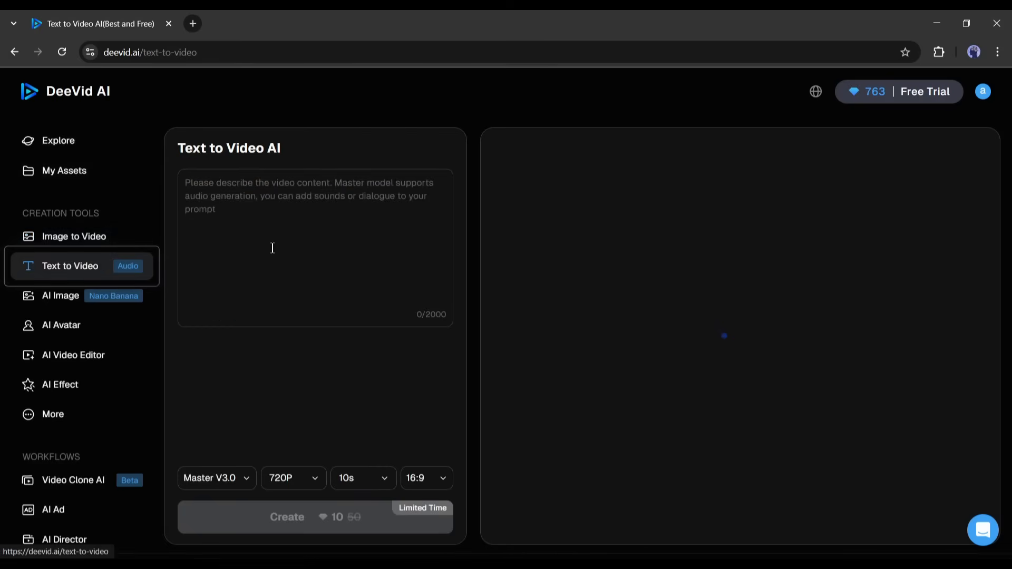
left_click(81, 325)
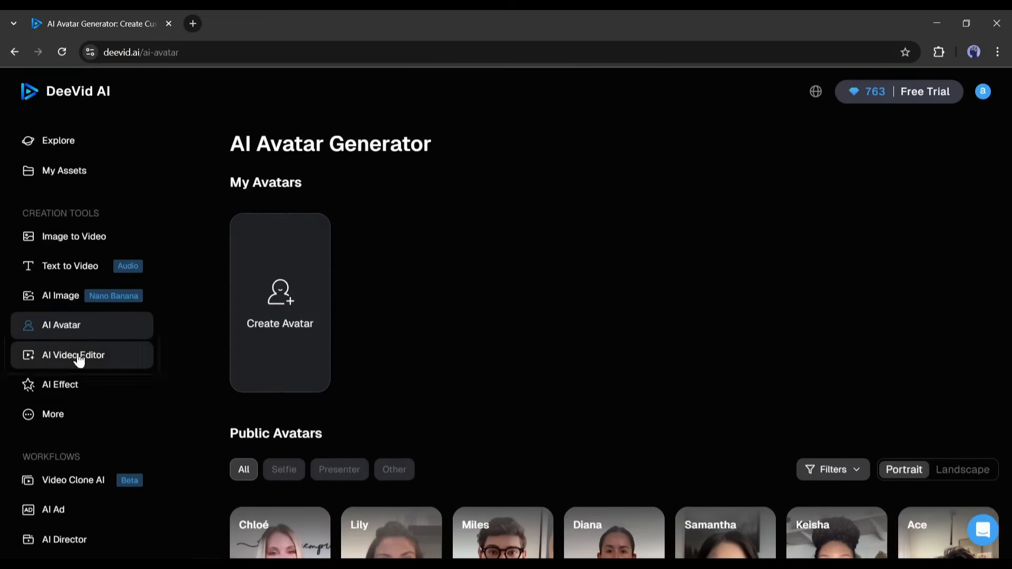
left_click(72, 354)
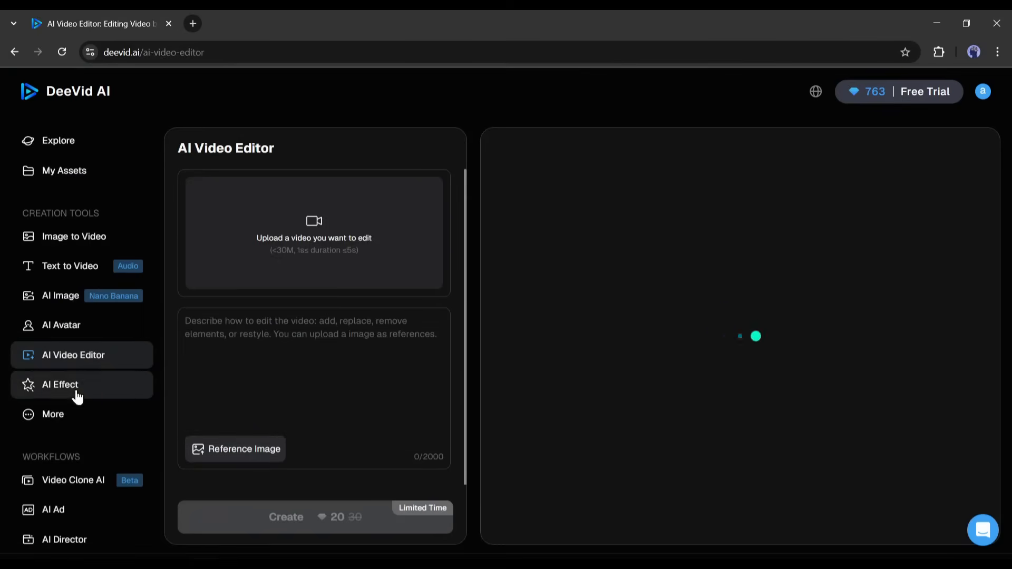
left_click(53, 413)
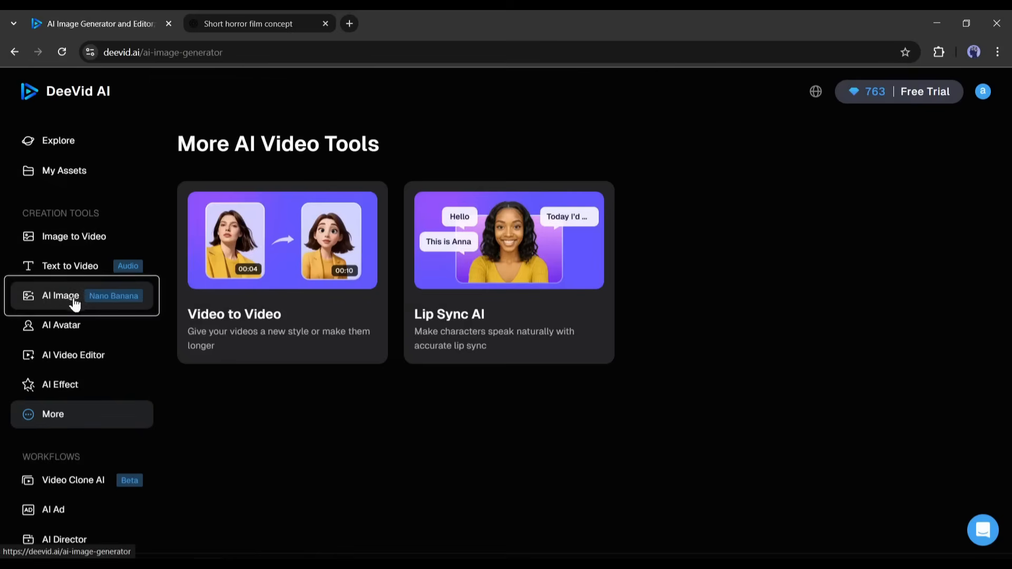
Look through the AI Image generator's Text to Image and Templates modes, settling on Image to Image
left_click(61, 295)
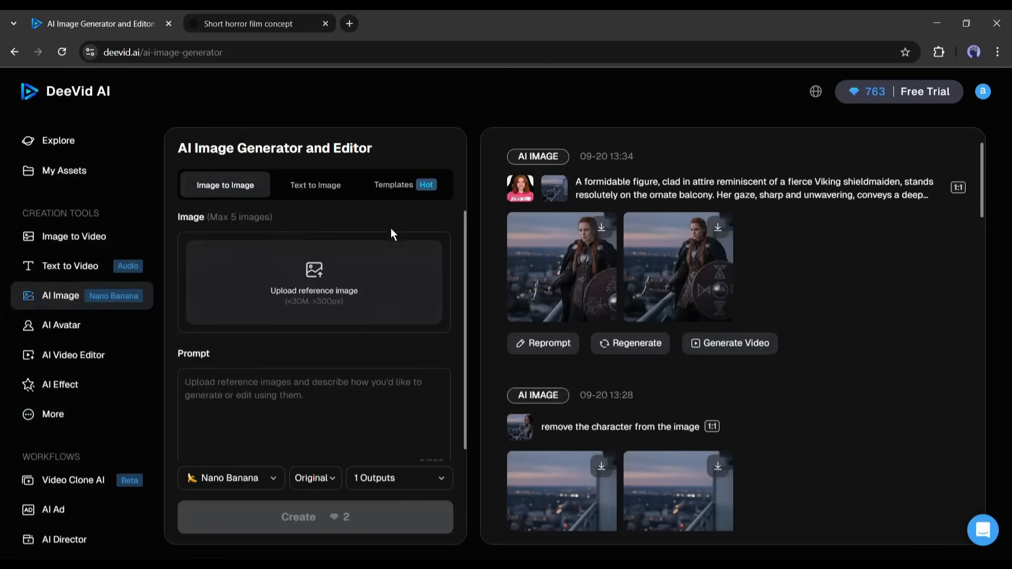
left_click(252, 415)
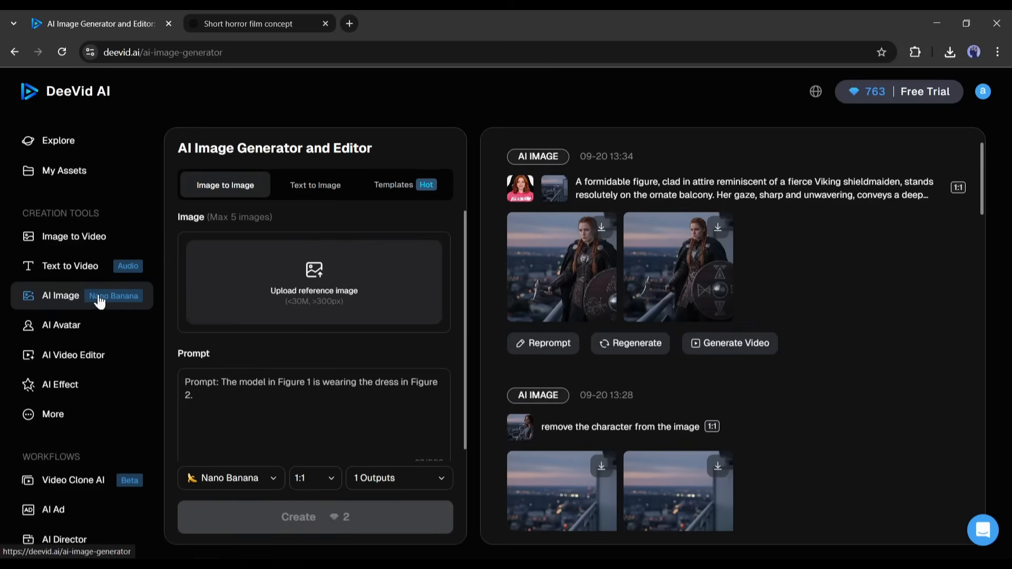
left_click(315, 184)
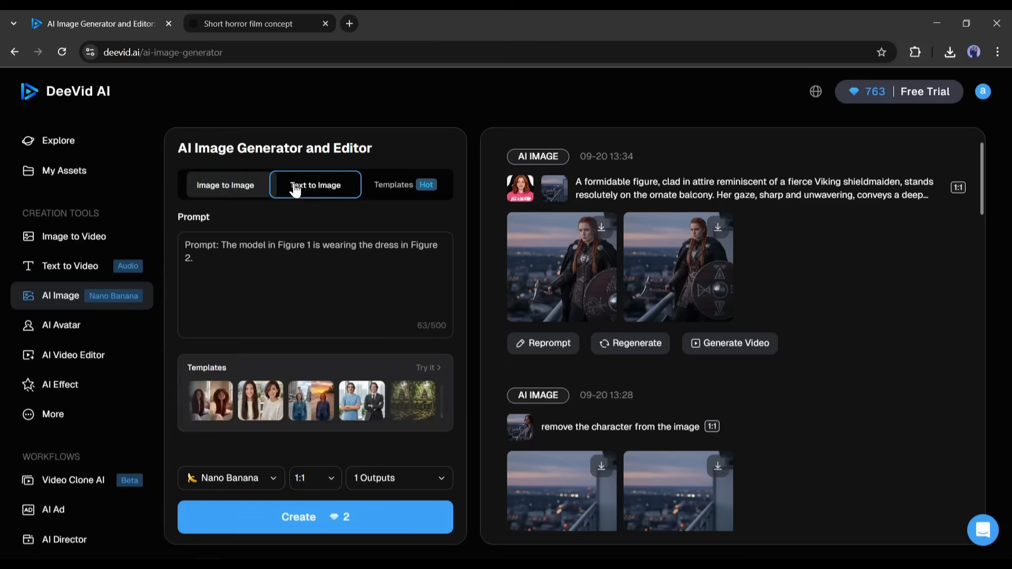
left_click(406, 184)
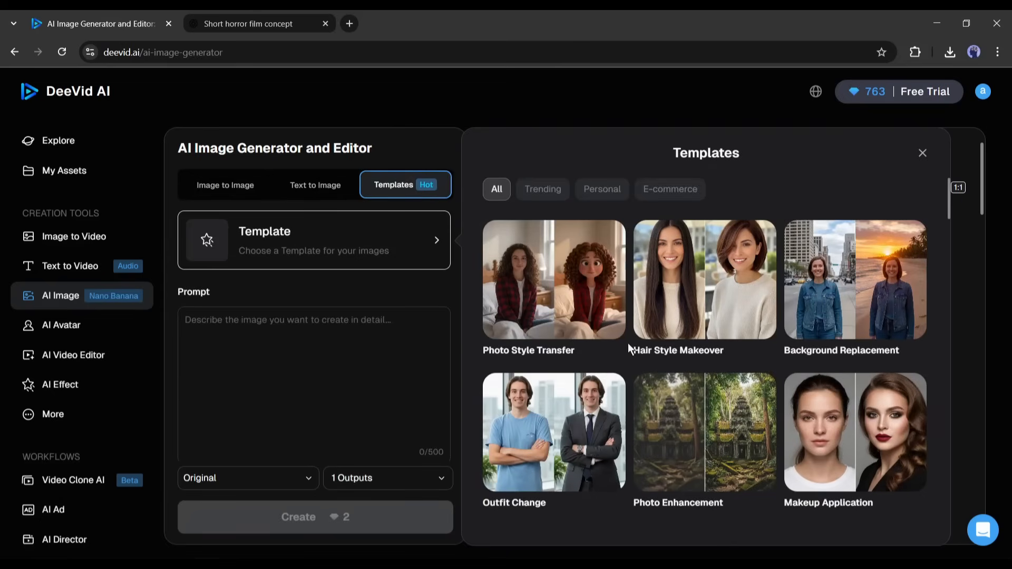
left_click(922, 152)
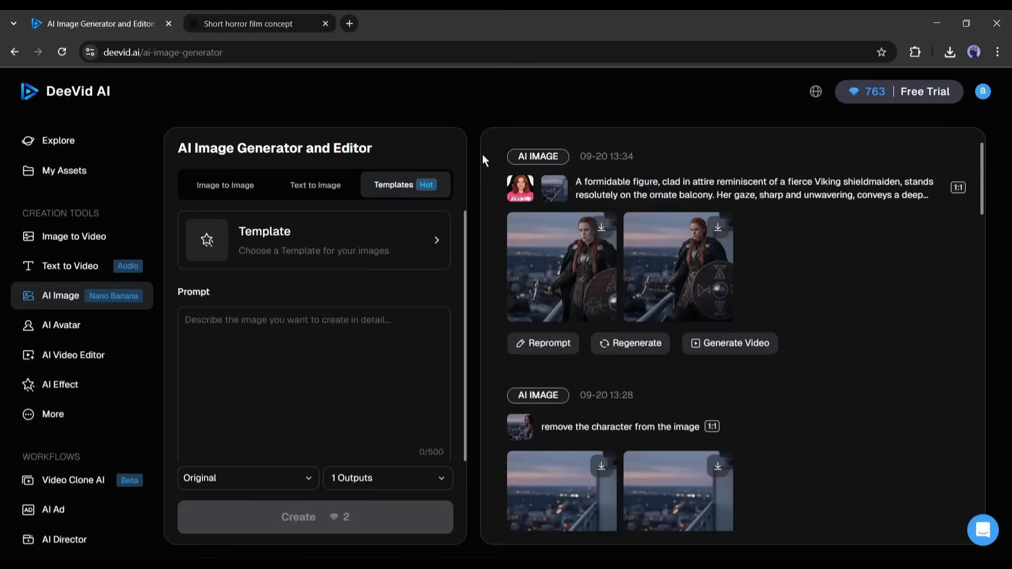
mouse_move(226, 186)
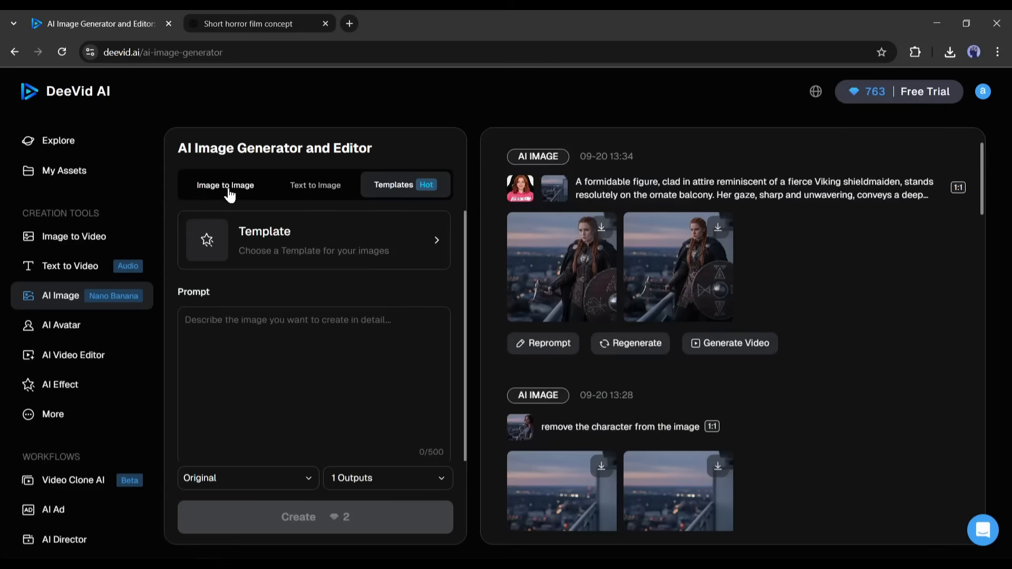
left_click(225, 186)
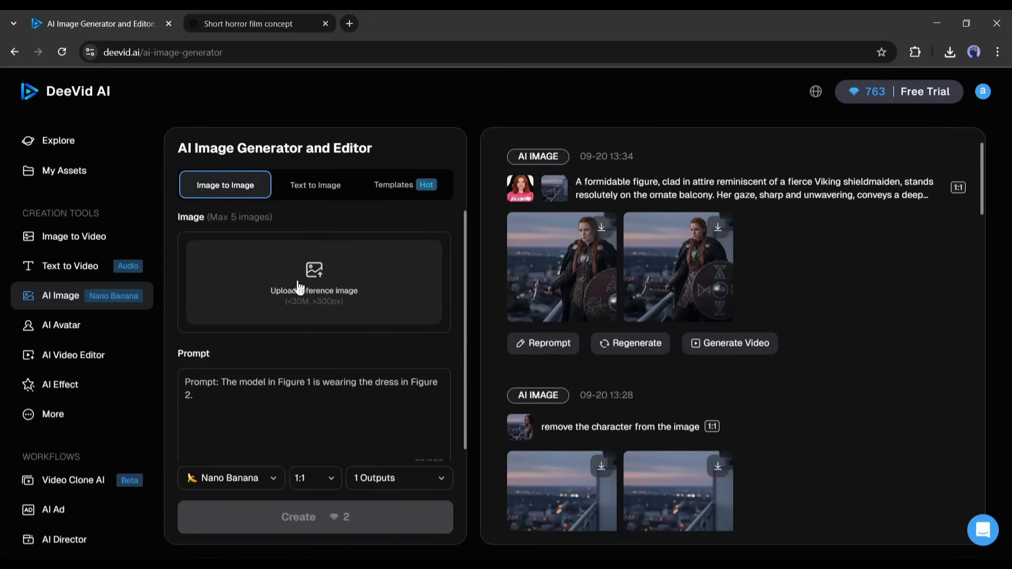
Upload the photo of the woman in pink as reference and paste the scene 1 apartment prompt from ChatGPT
left_click(314, 282)
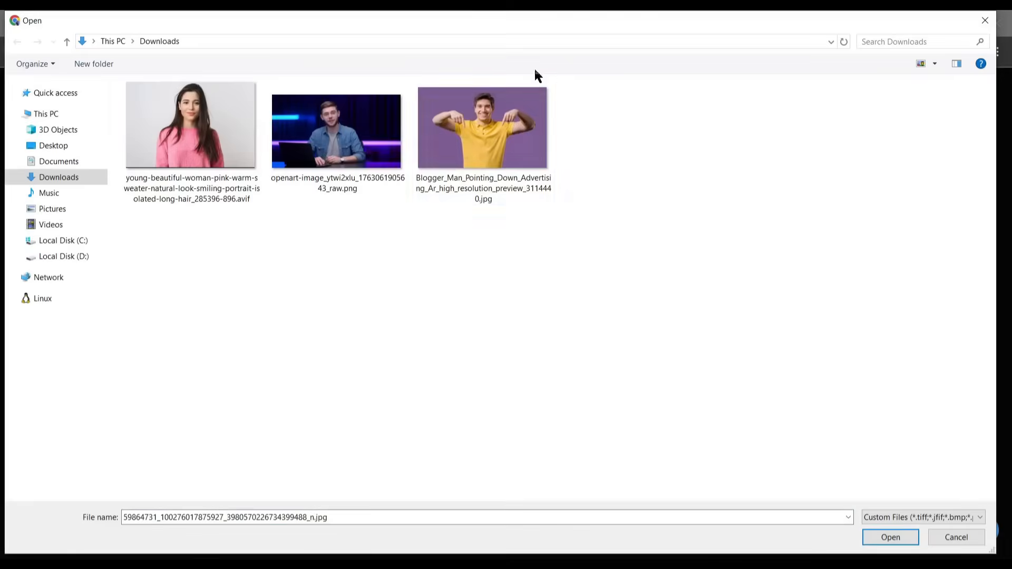
left_click(191, 125)
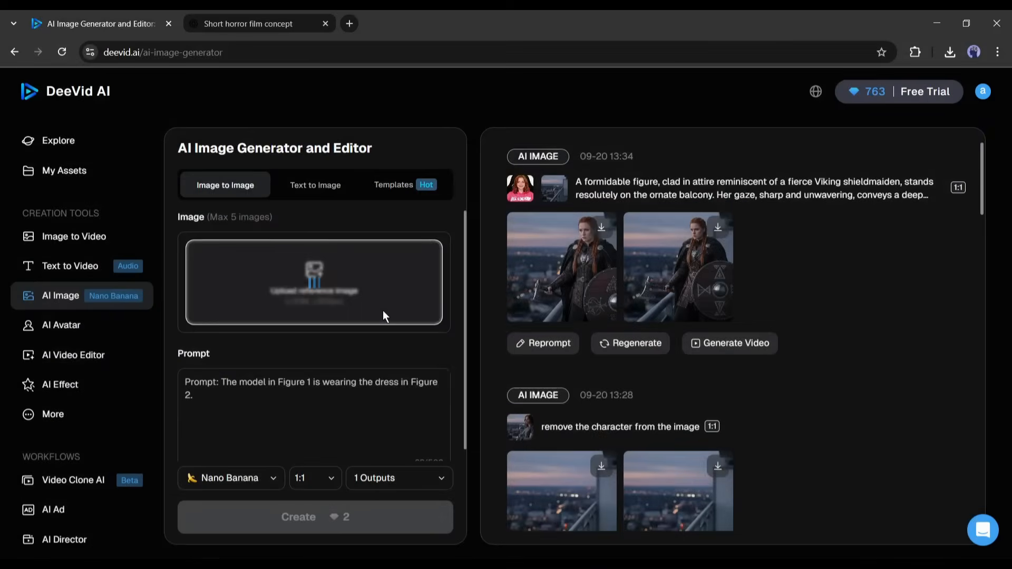
left_click(313, 282)
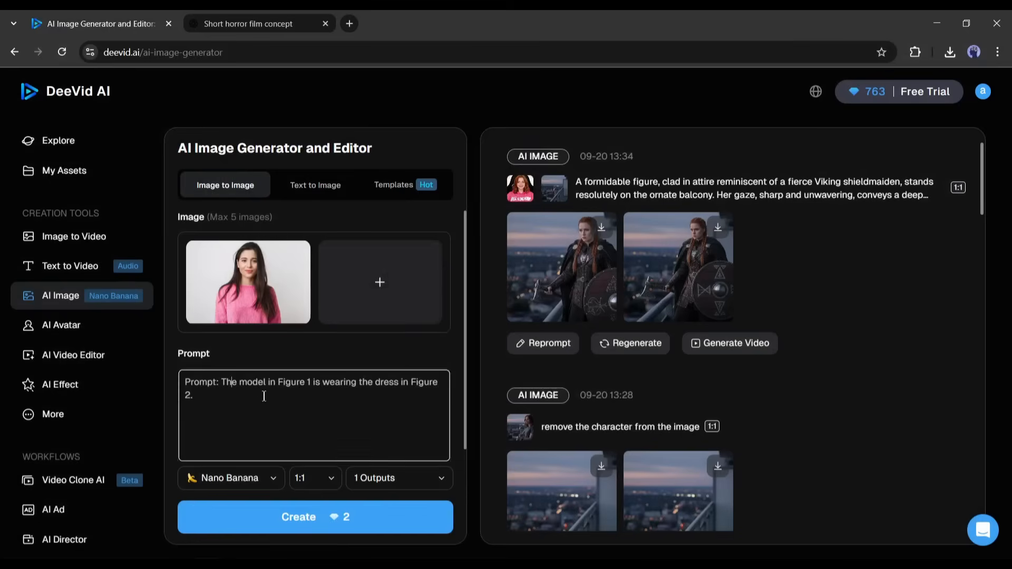
left_click(252, 23)
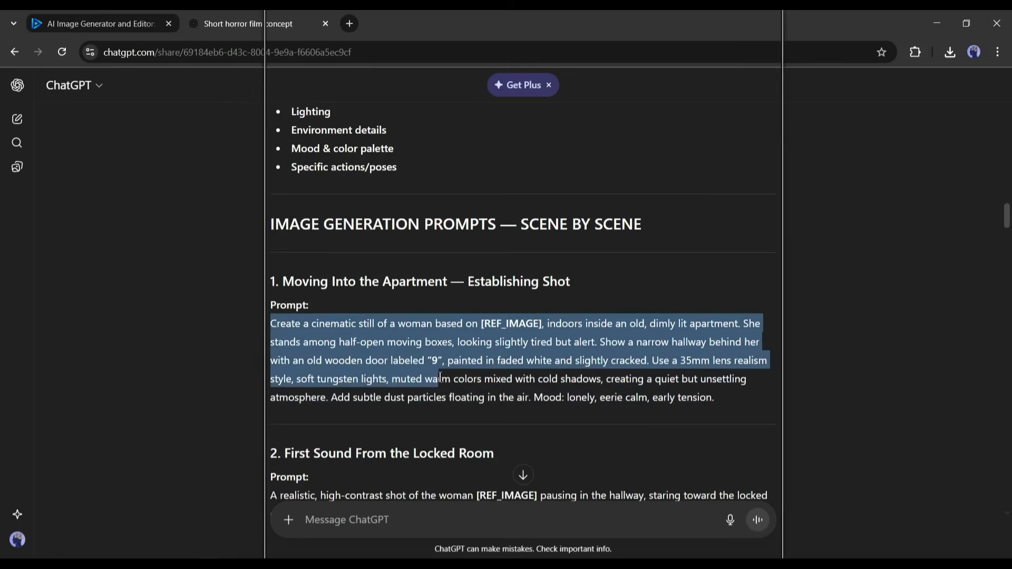
left_click(97, 24)
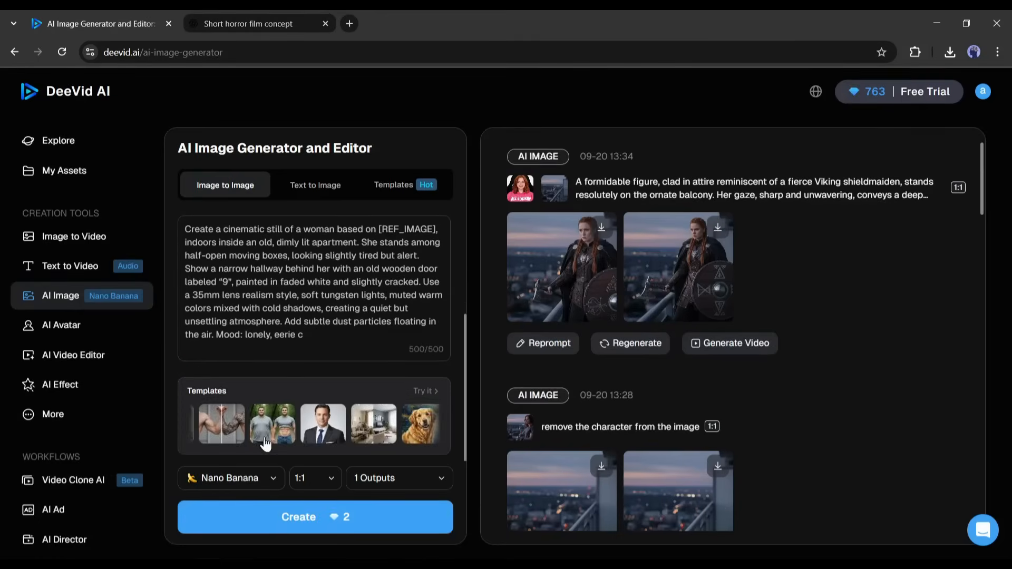
Set the aspect ratio to 16:9 and the number of outputs to 2
left_click(313, 478)
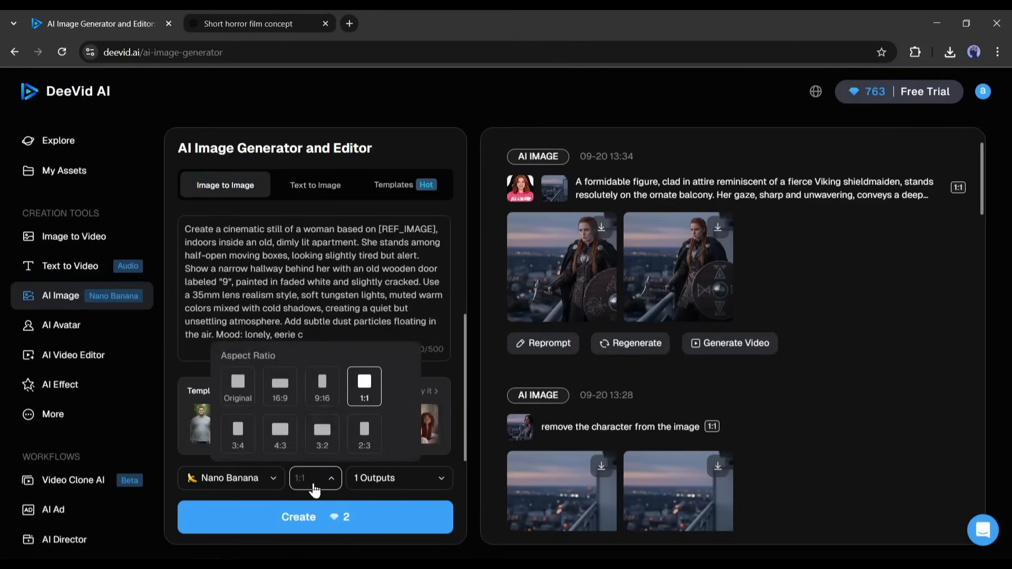
left_click(398, 477)
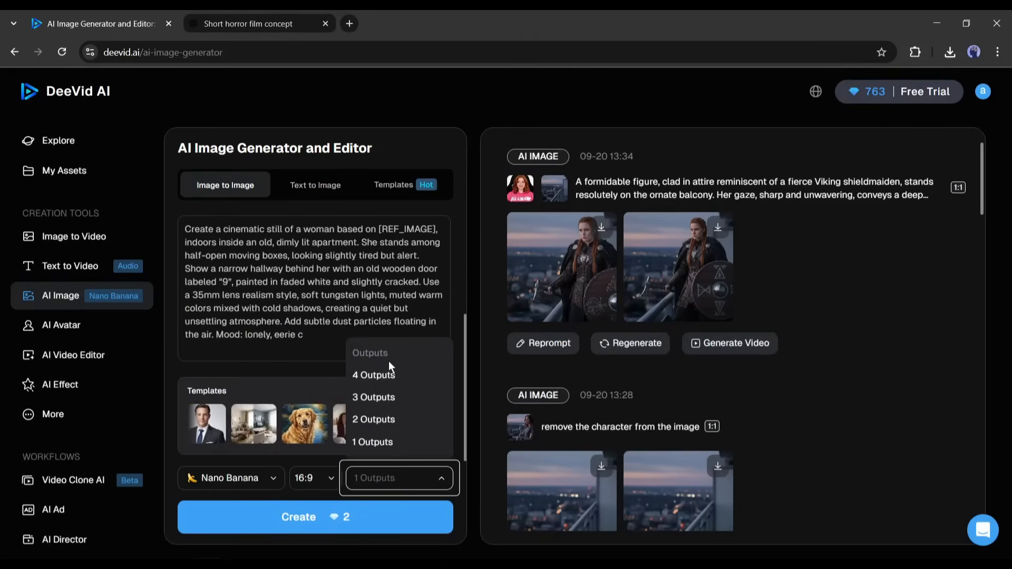
left_click(373, 419)
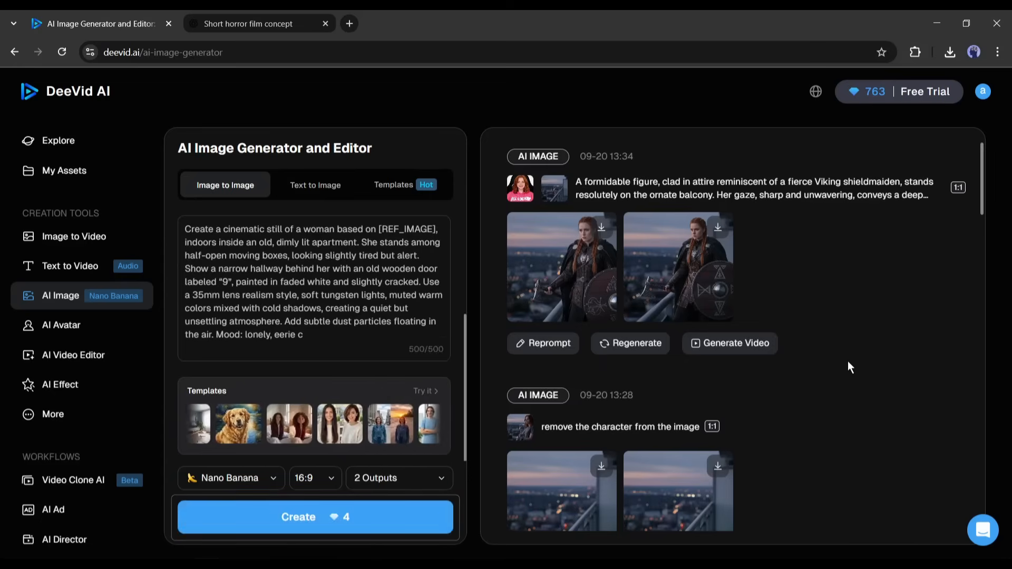
Generate the apartment scene images, review the Details panel and download the still of the woman among boxes
left_click(316, 517)
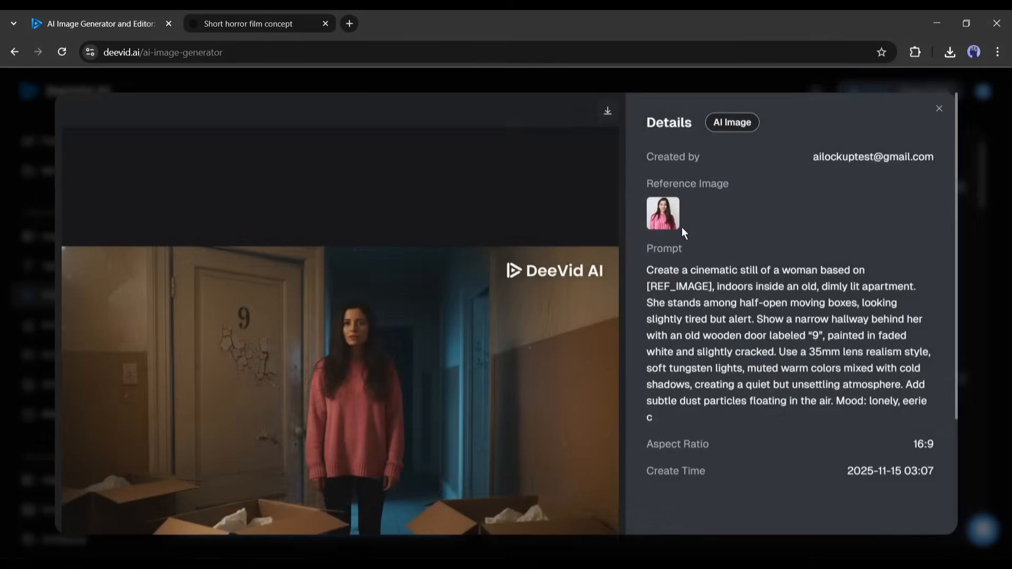
mouse_move(419, 374)
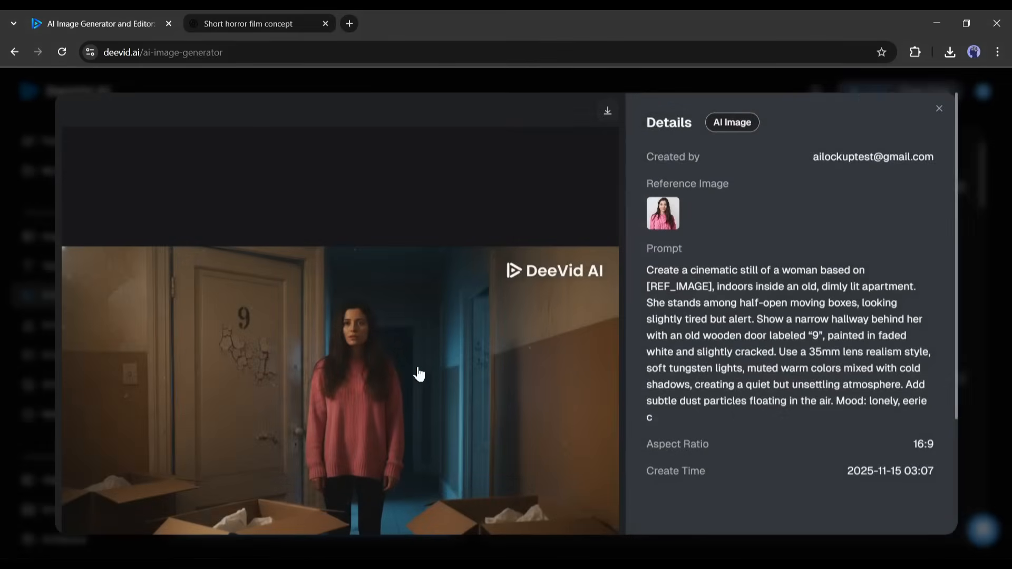
mouse_move(335, 341)
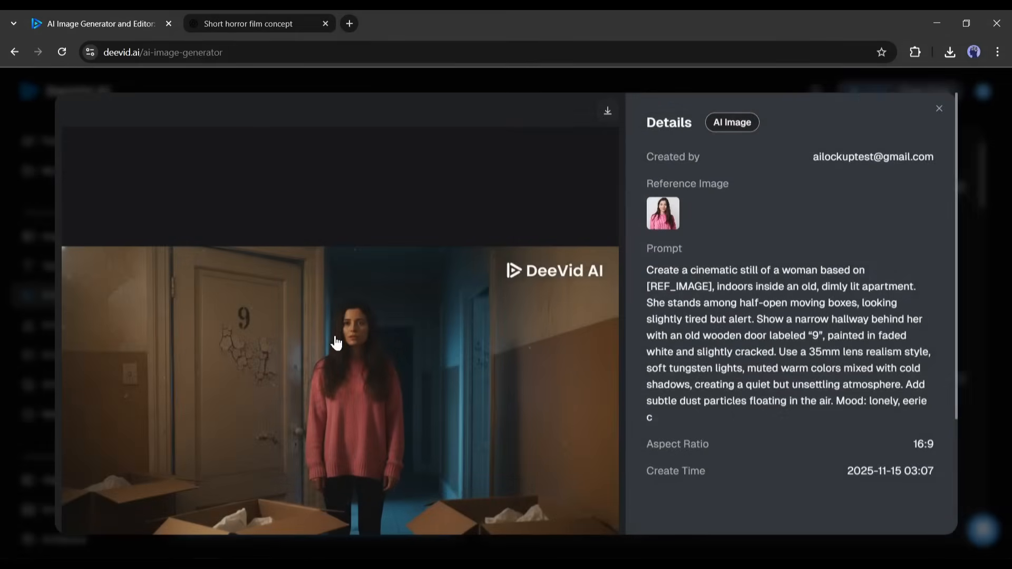
mouse_move(342, 346)
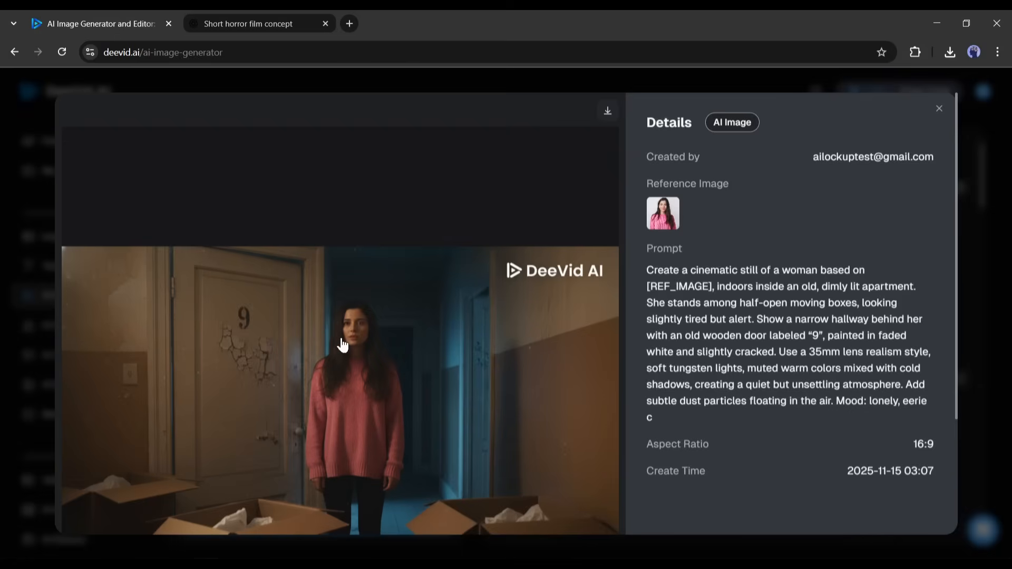
scroll("down", 3)
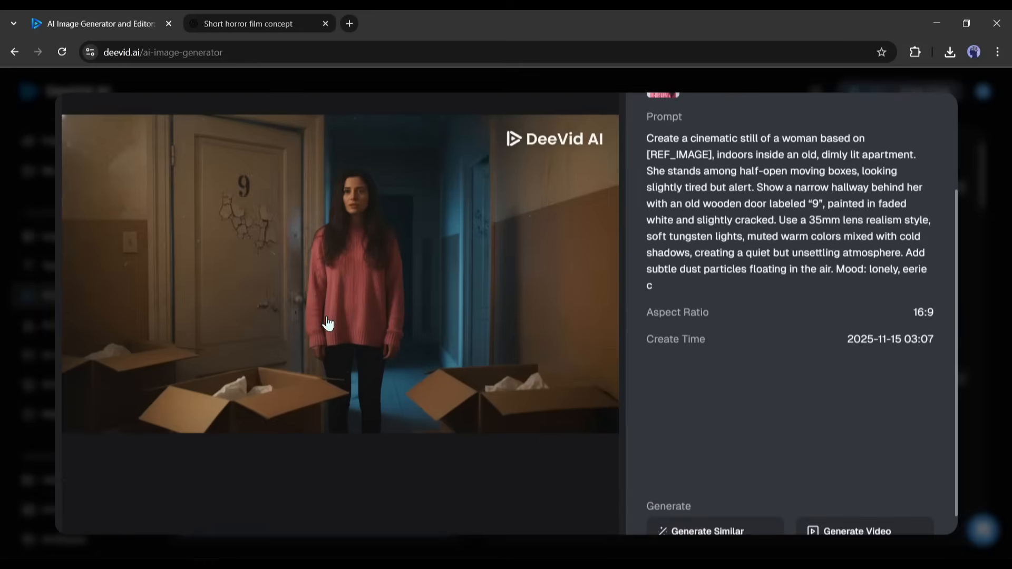
scroll("up", 3)
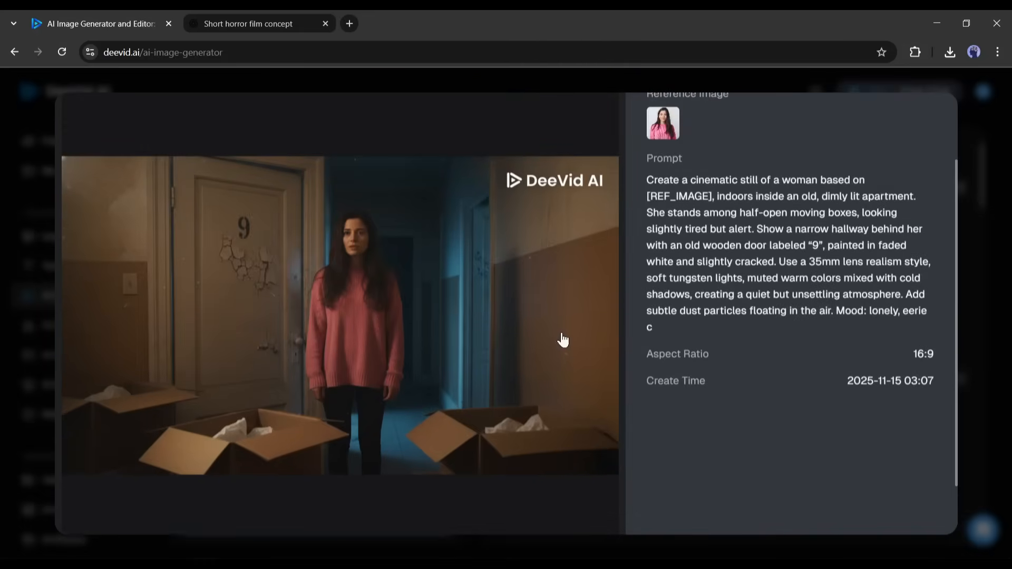
scroll("down", 3)
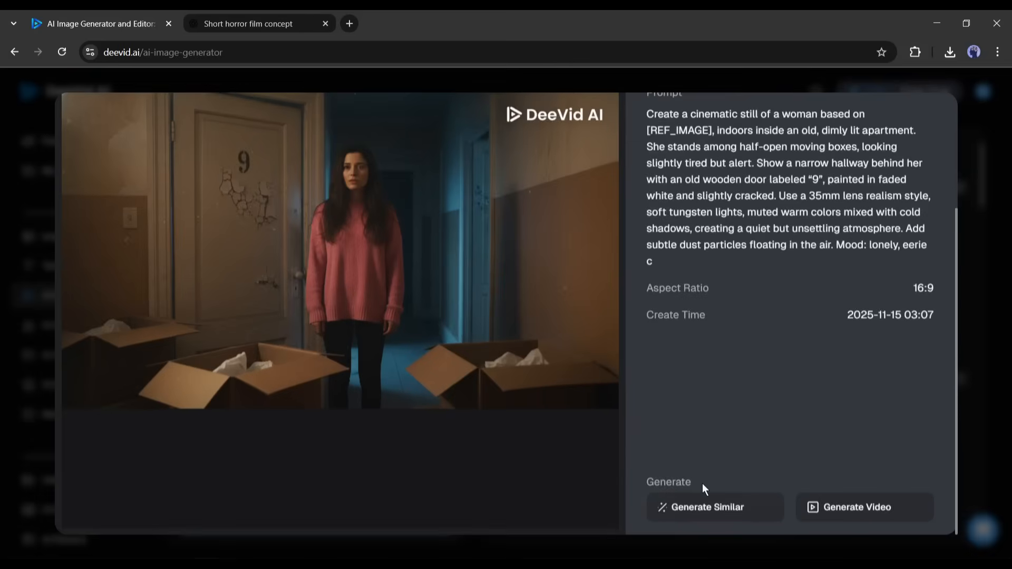
mouse_move(563, 359)
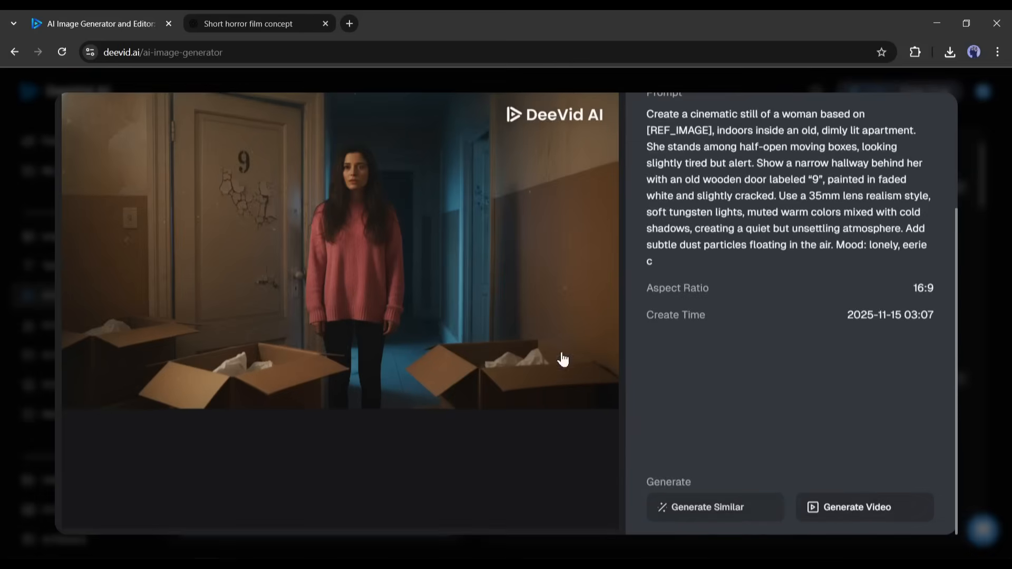
scroll("up", 3)
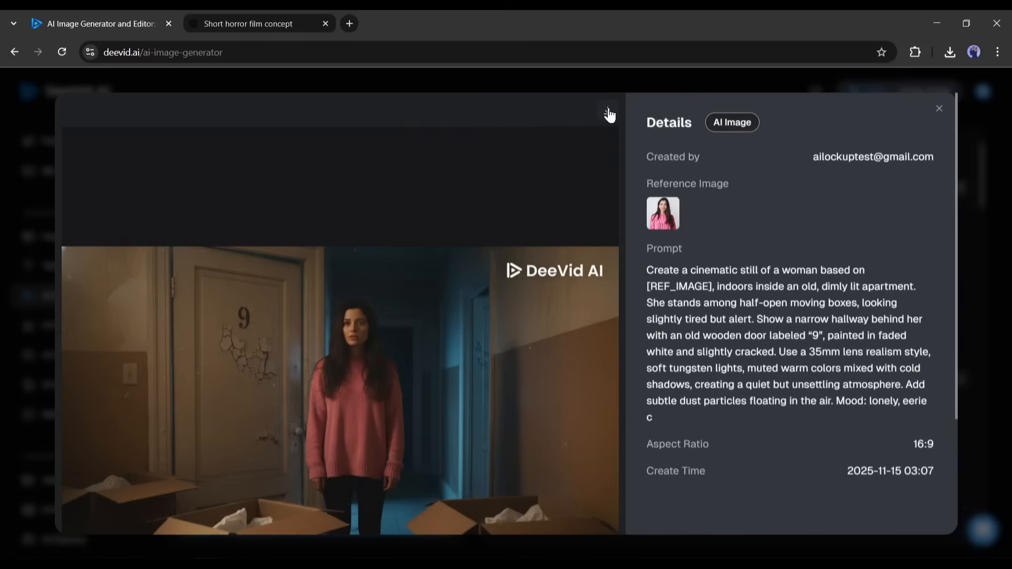
left_click(938, 107)
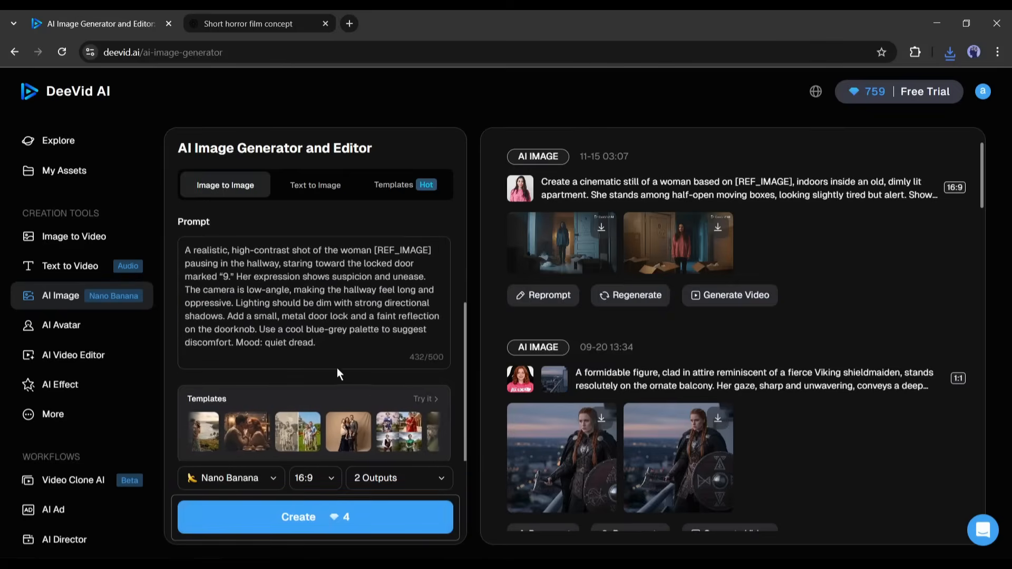
Generate the hallway door-9 shot, view both variations, download one and return to the ChatGPT script
left_click(316, 517)
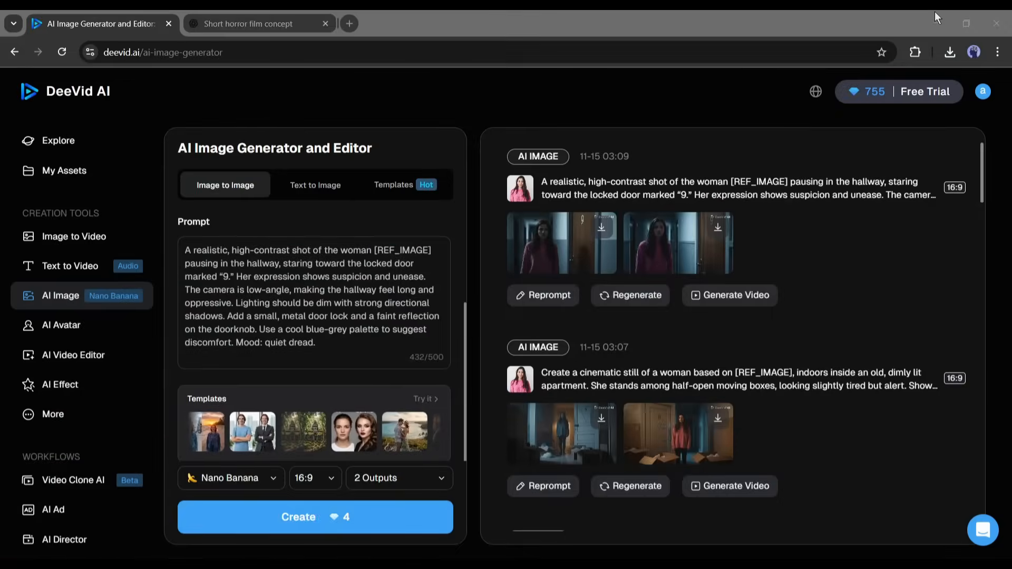
left_click(539, 242)
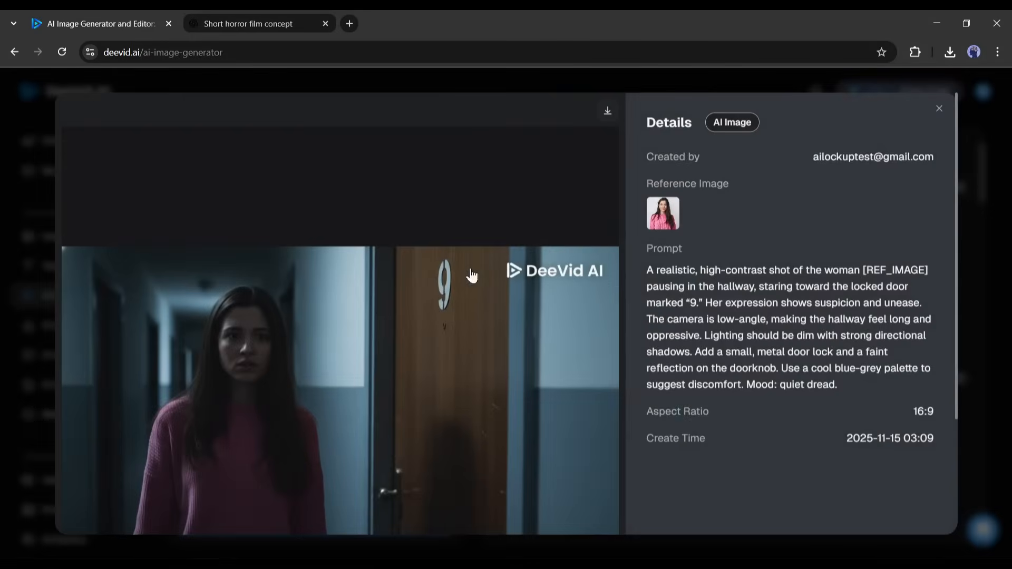
left_click(938, 107)
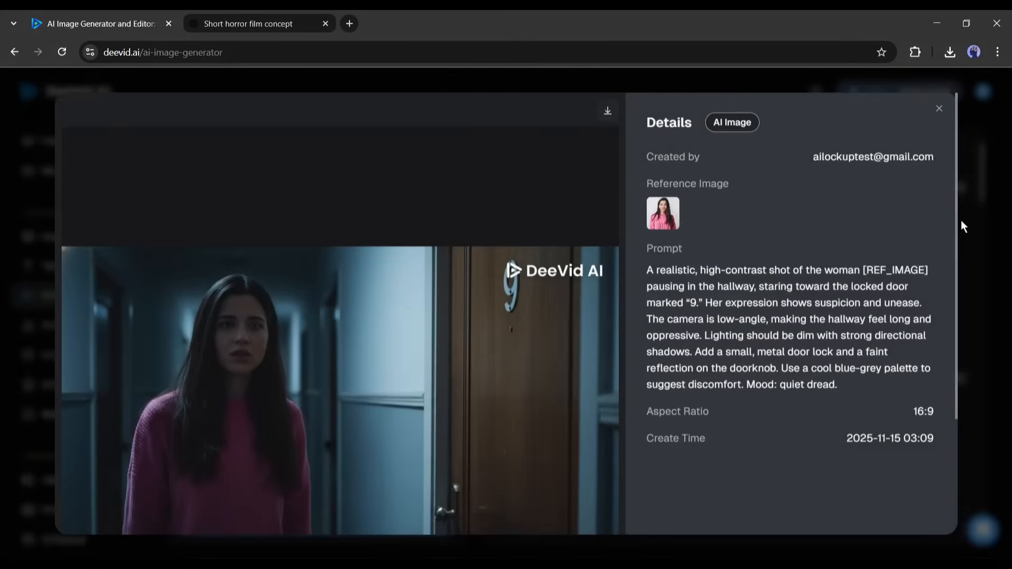
scroll("down", 3)
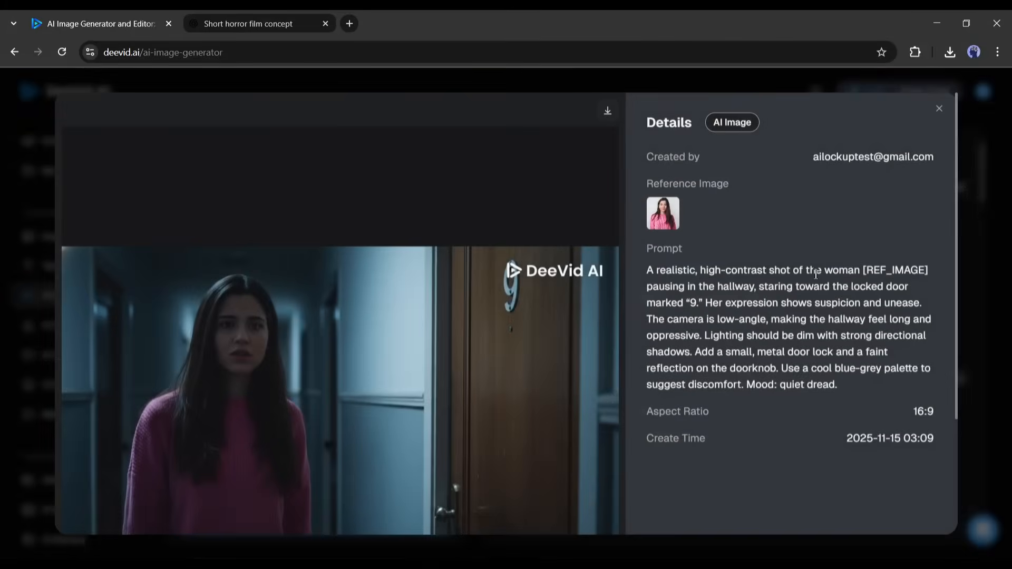
left_click(606, 111)
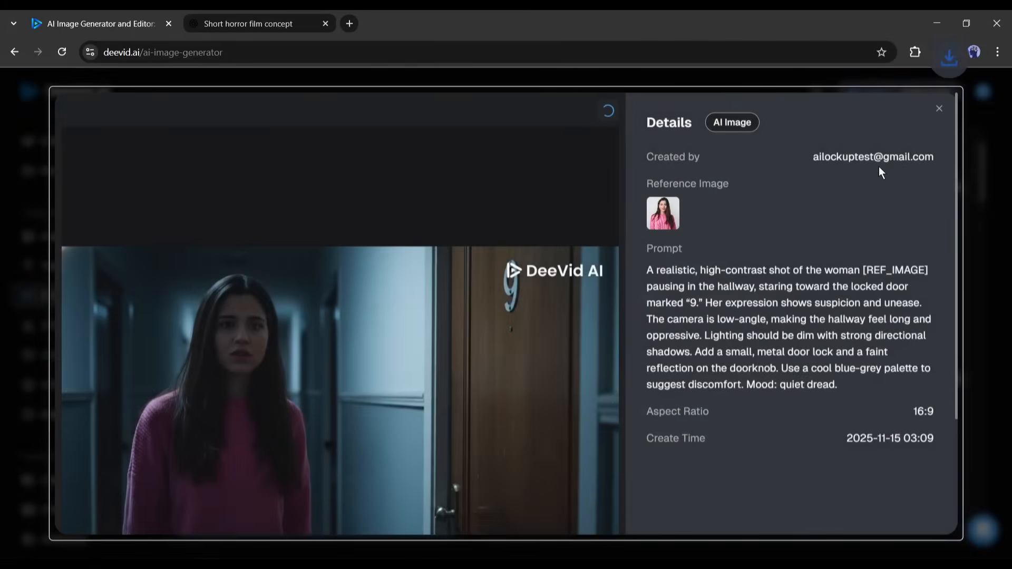
left_click(938, 108)
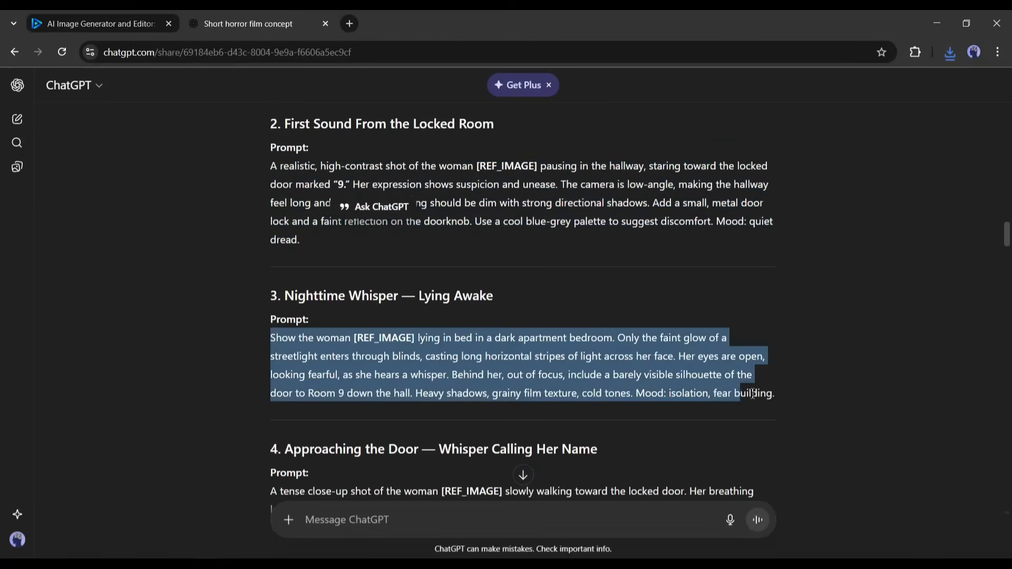
Paste the next ChatGPT scene prompts and create stills for the bedroom whisper and following scenes
left_click(97, 24)
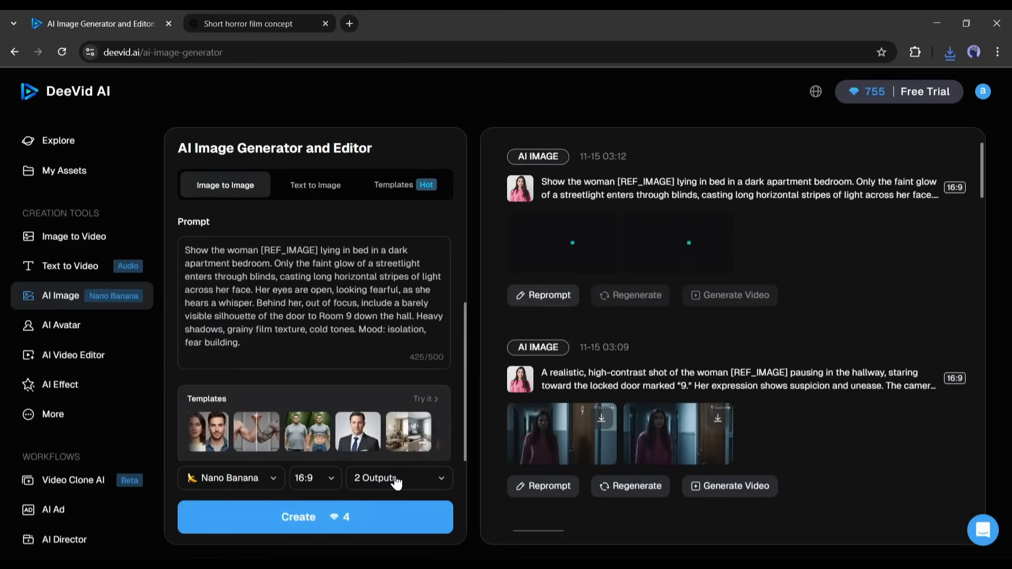
left_click(252, 23)
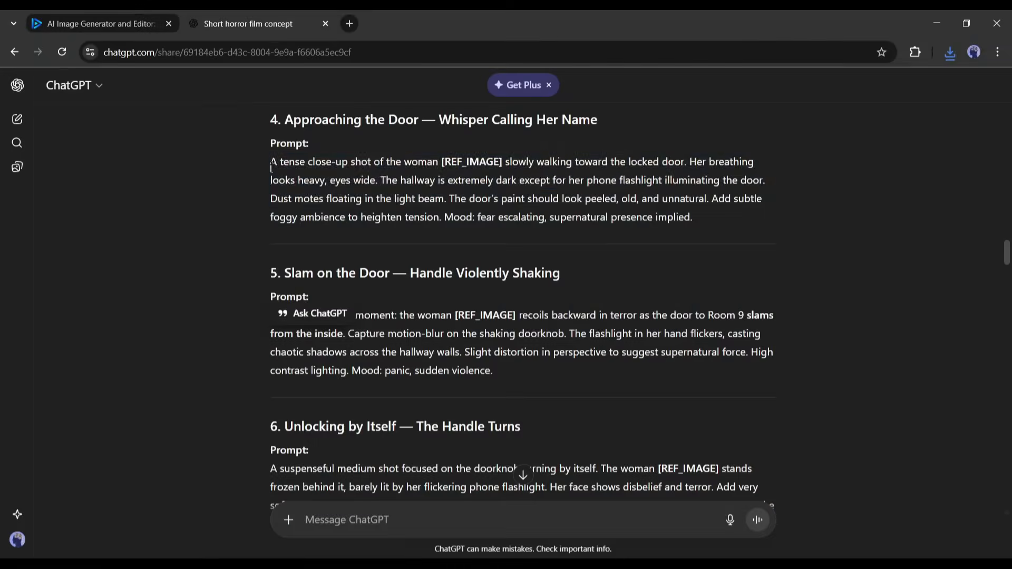
left_click(97, 24)
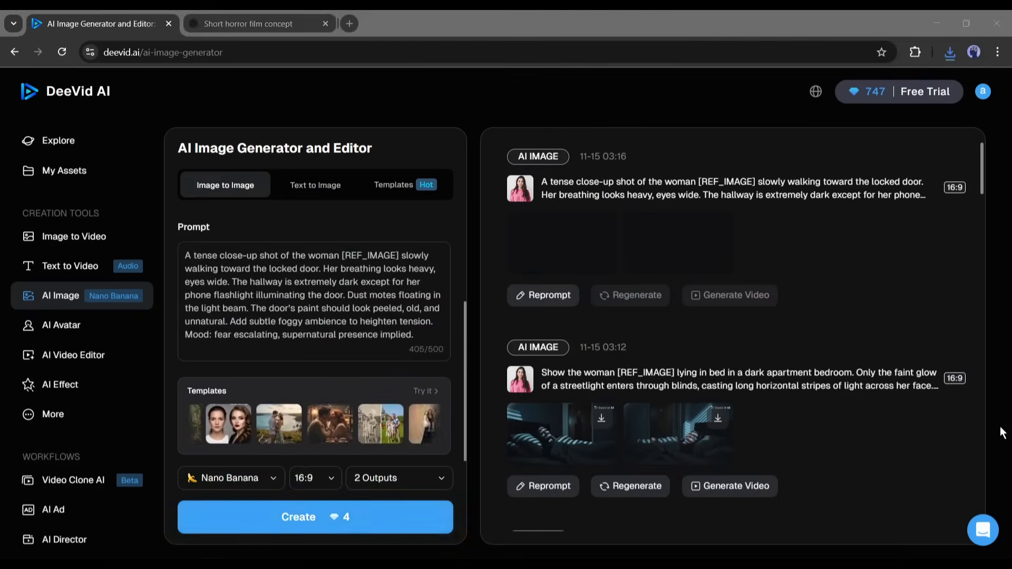
left_click(315, 517)
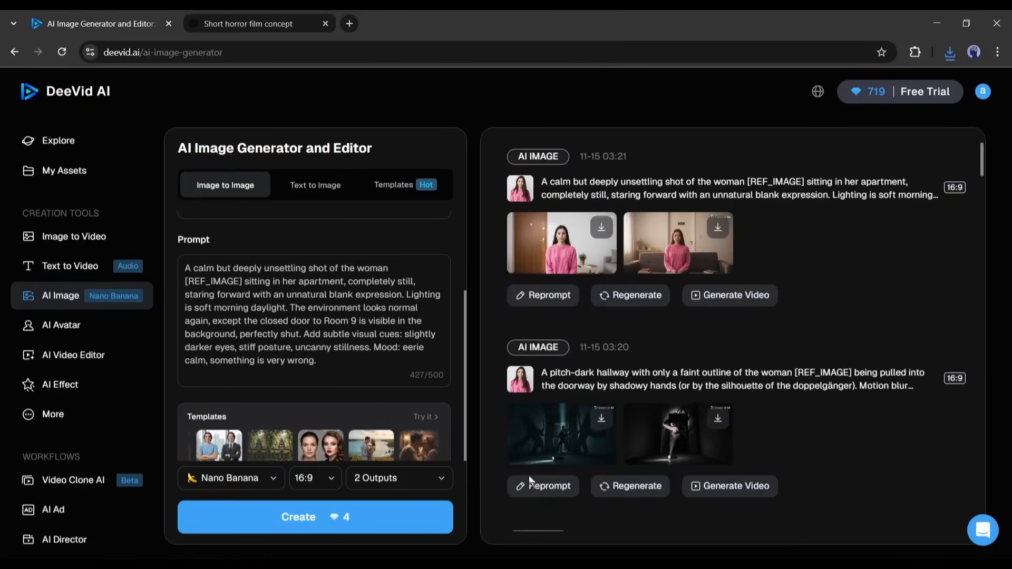
Open Image to Video, try the Between Images and Reference Images modes, and return to Start Image
left_click(74, 236)
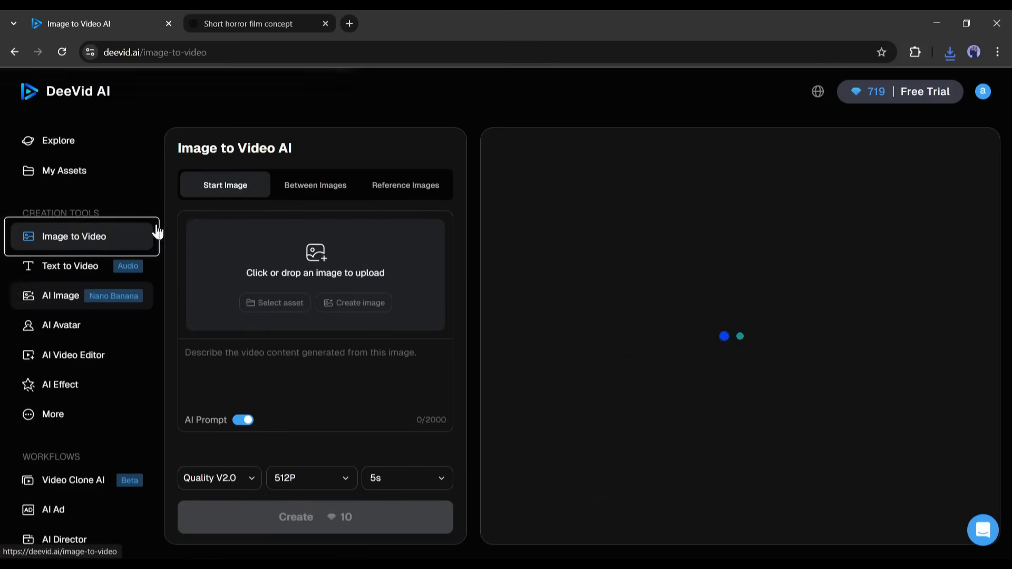
left_click(70, 266)
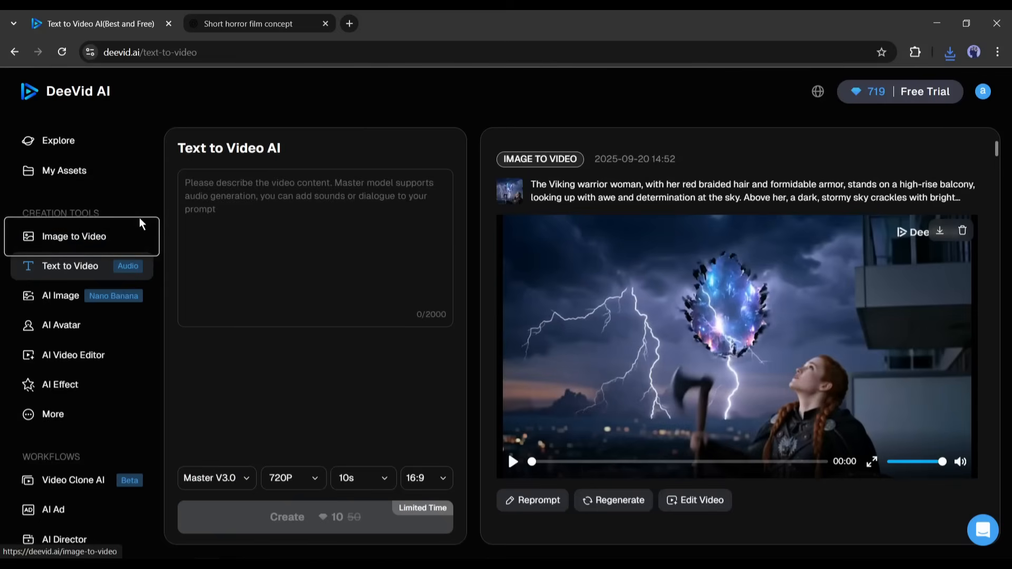
left_click(74, 236)
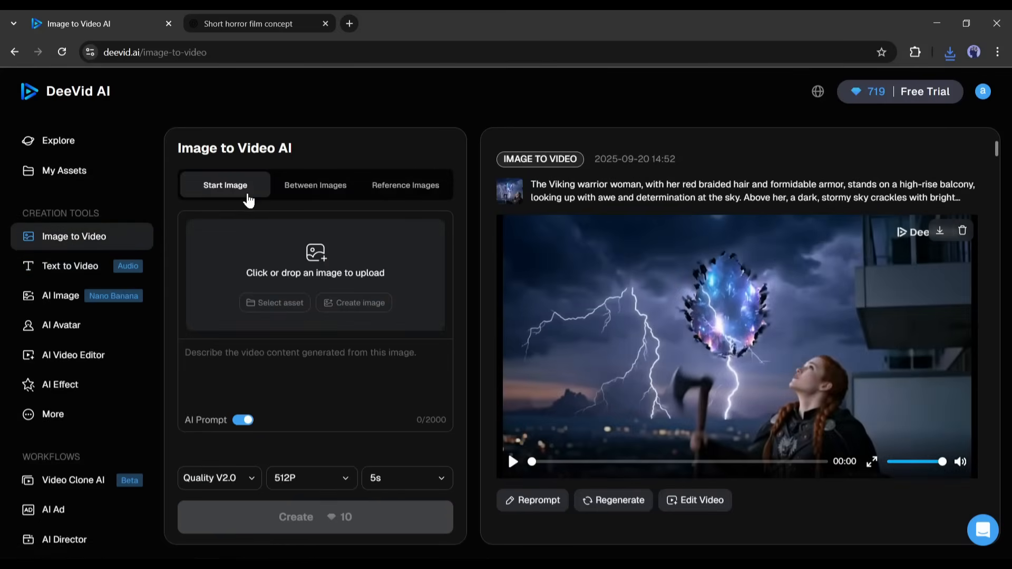
mouse_move(329, 194)
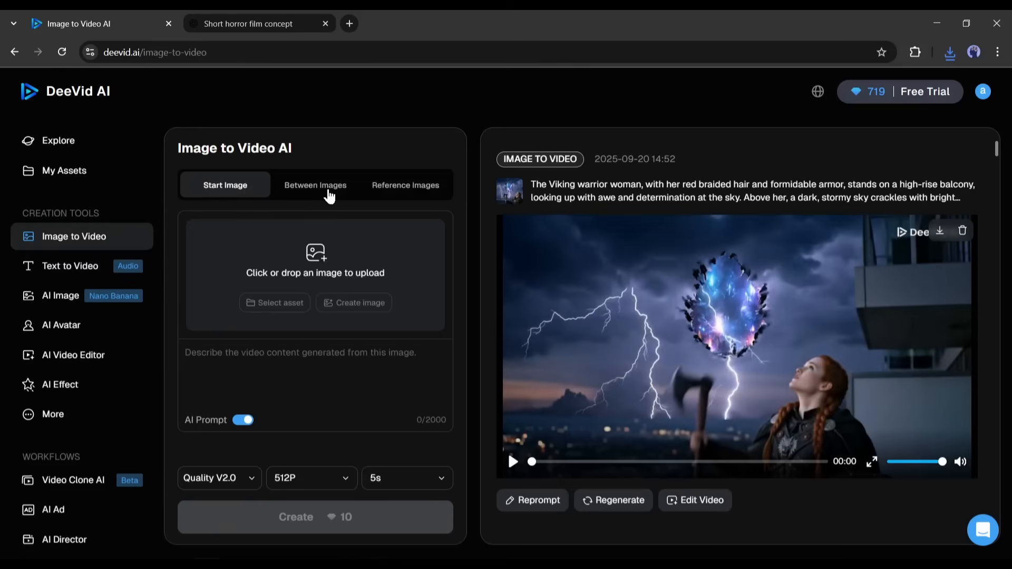
left_click(315, 185)
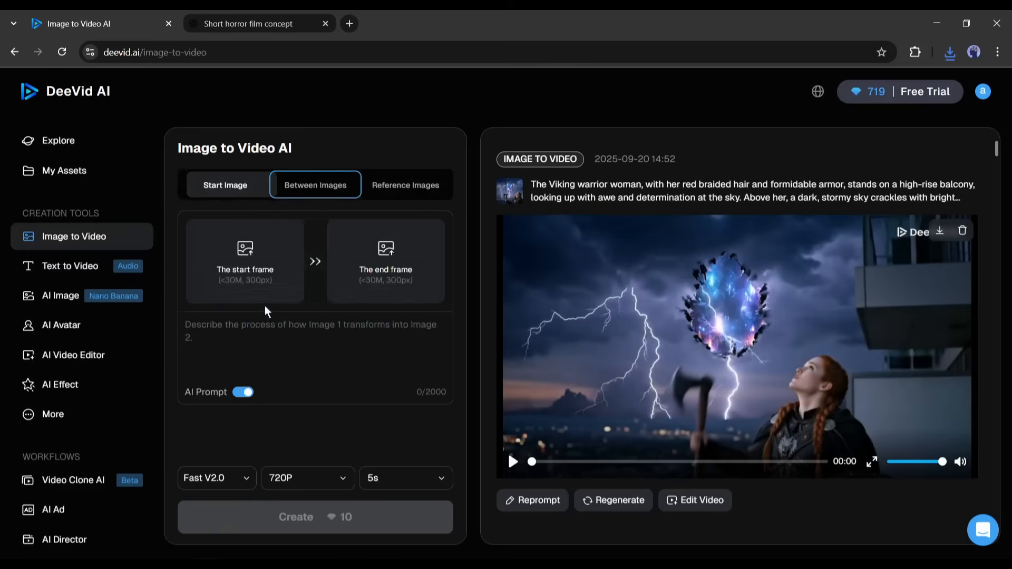
mouse_move(386, 261)
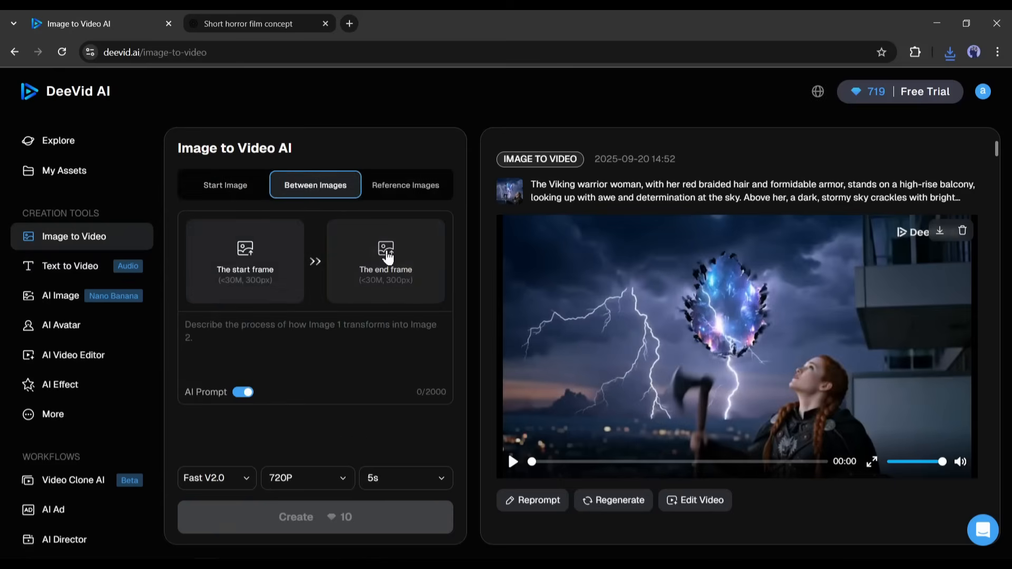
left_click(405, 186)
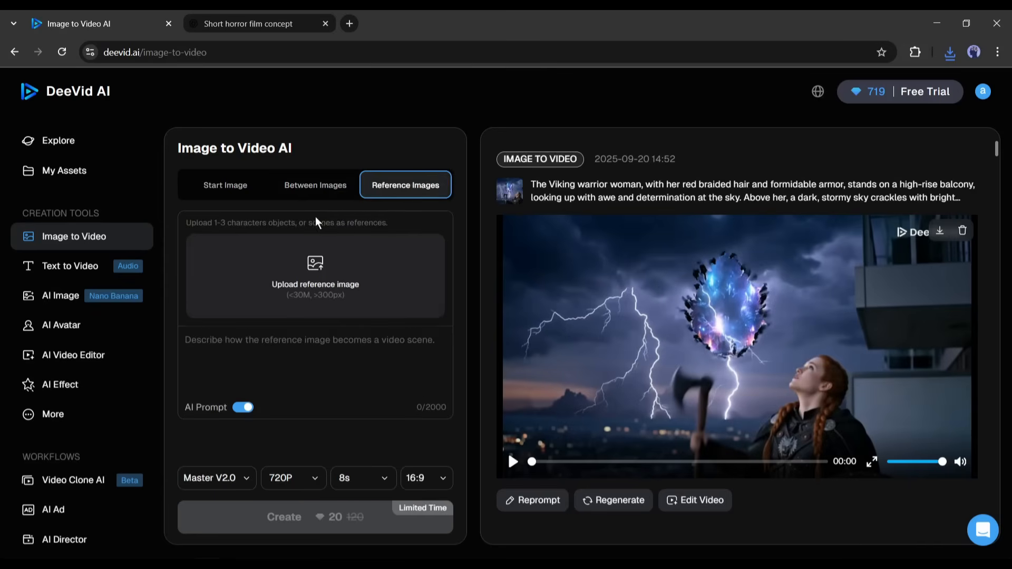
mouse_move(395, 294)
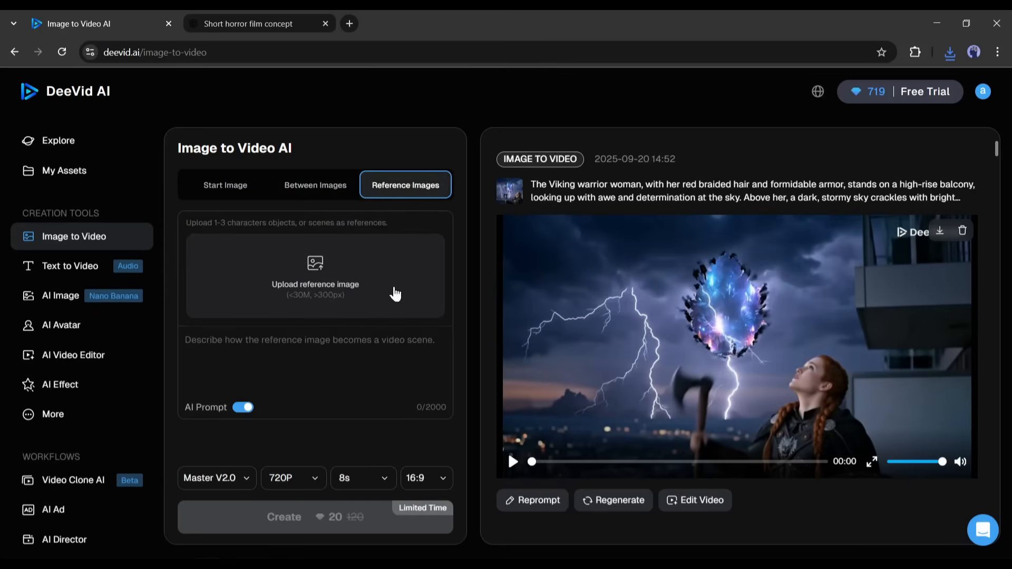
mouse_move(350, 168)
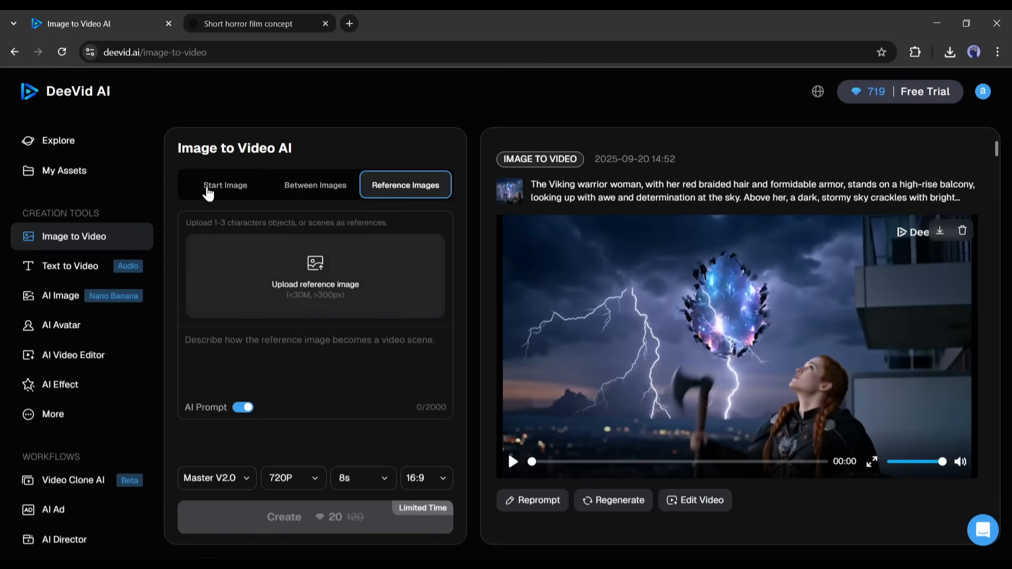
left_click(224, 186)
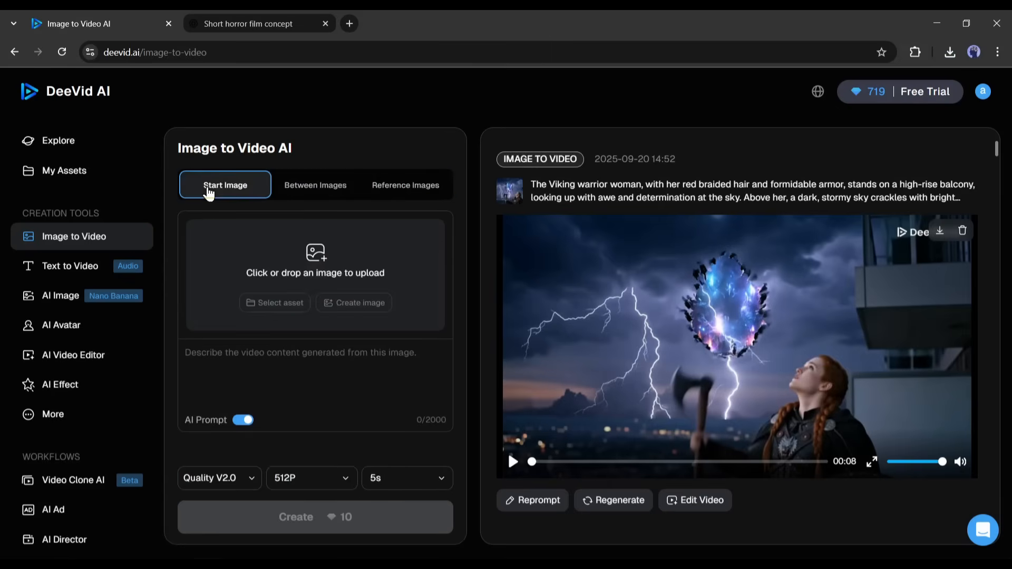
mouse_move(444, 246)
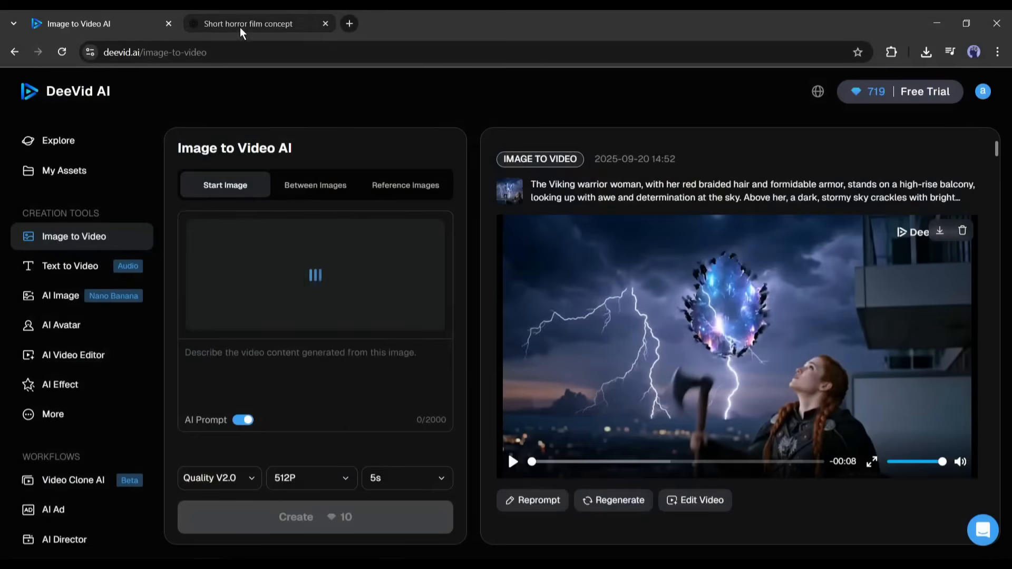
Paste the scene 1 prompt from ChatGPT and set the clip to Master V3.0 at 720P
left_click(255, 24)
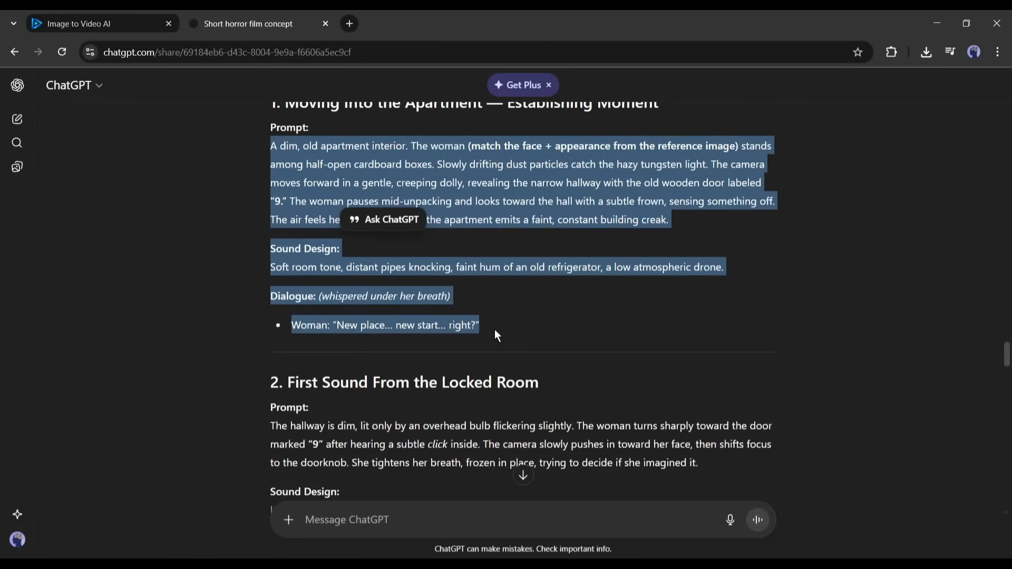
left_click(97, 24)
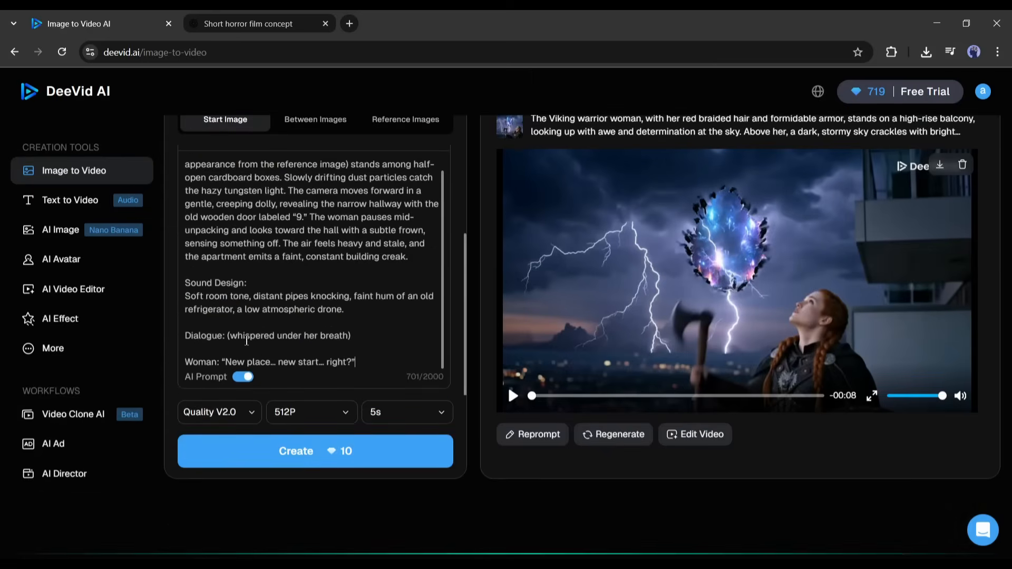
left_click(218, 412)
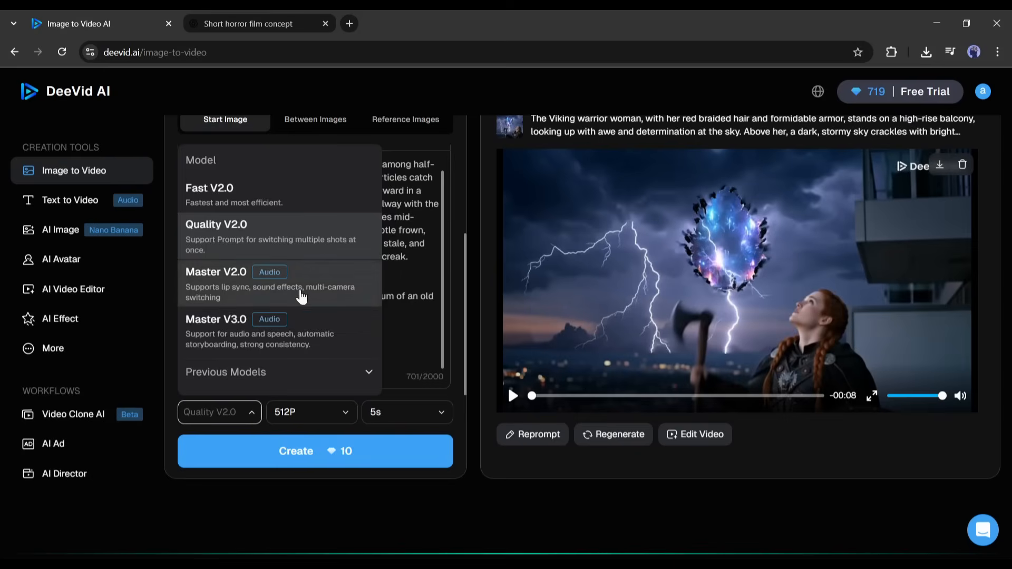
mouse_move(223, 332)
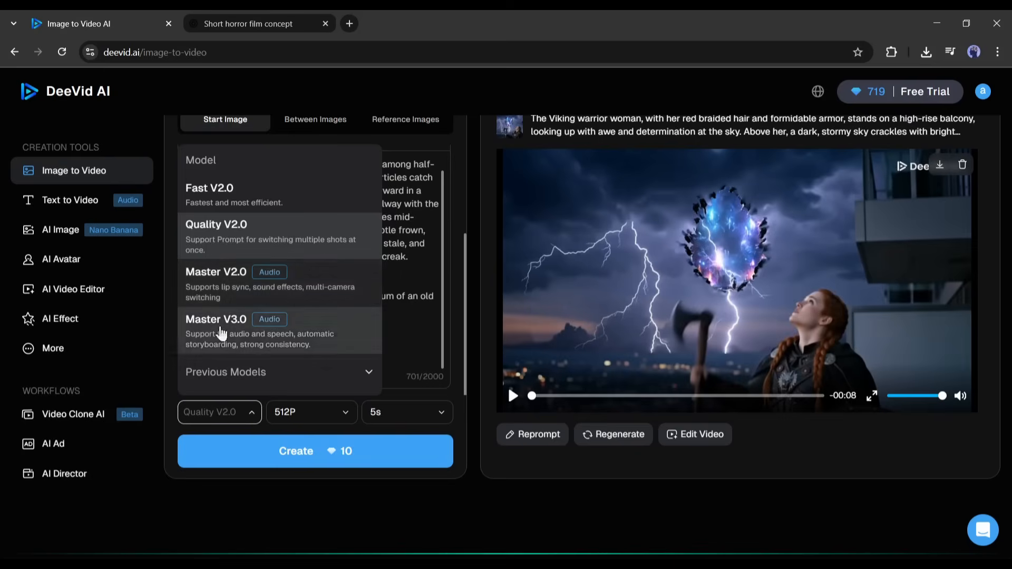
mouse_move(278, 339)
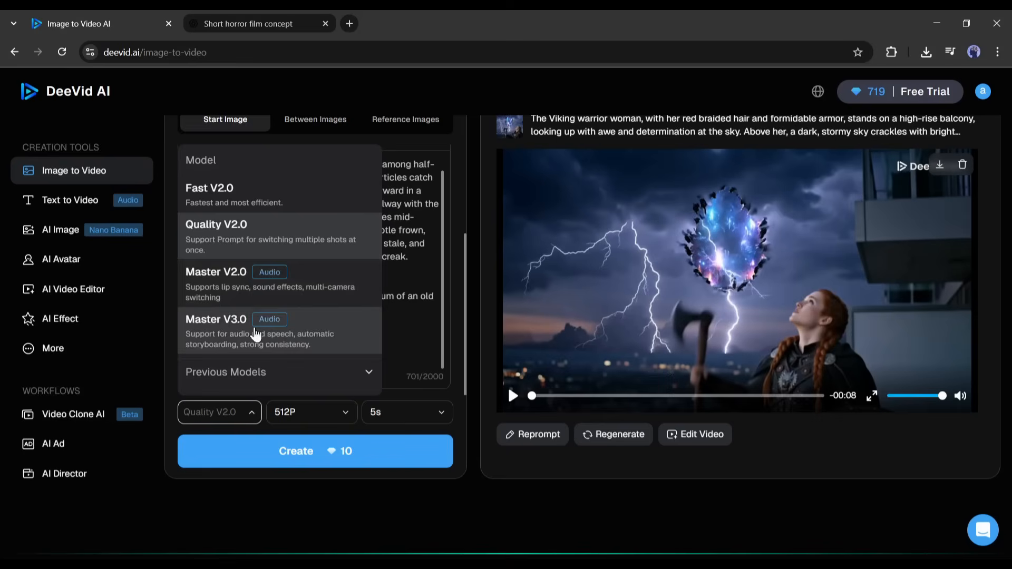
left_click(215, 319)
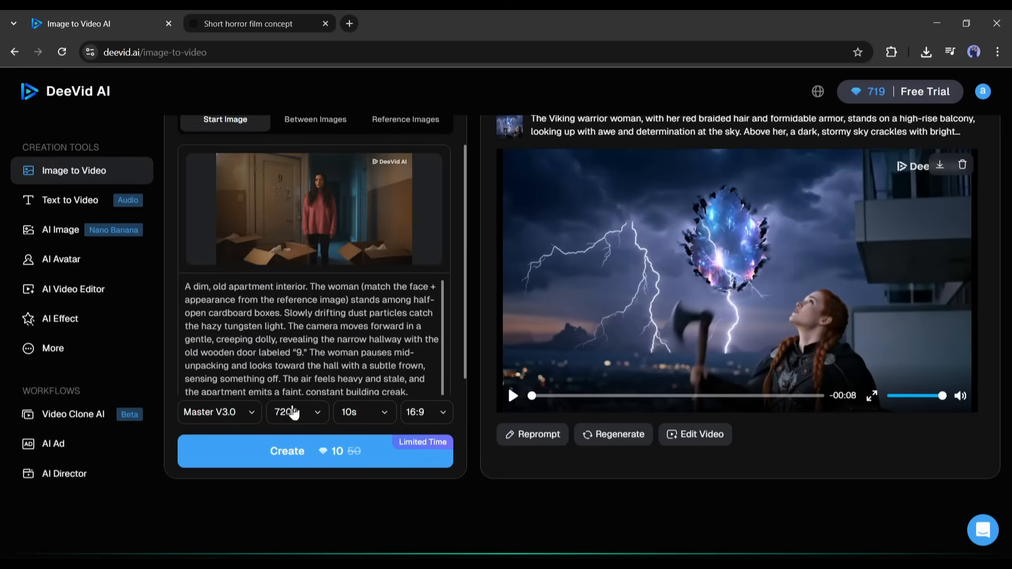
left_click(296, 412)
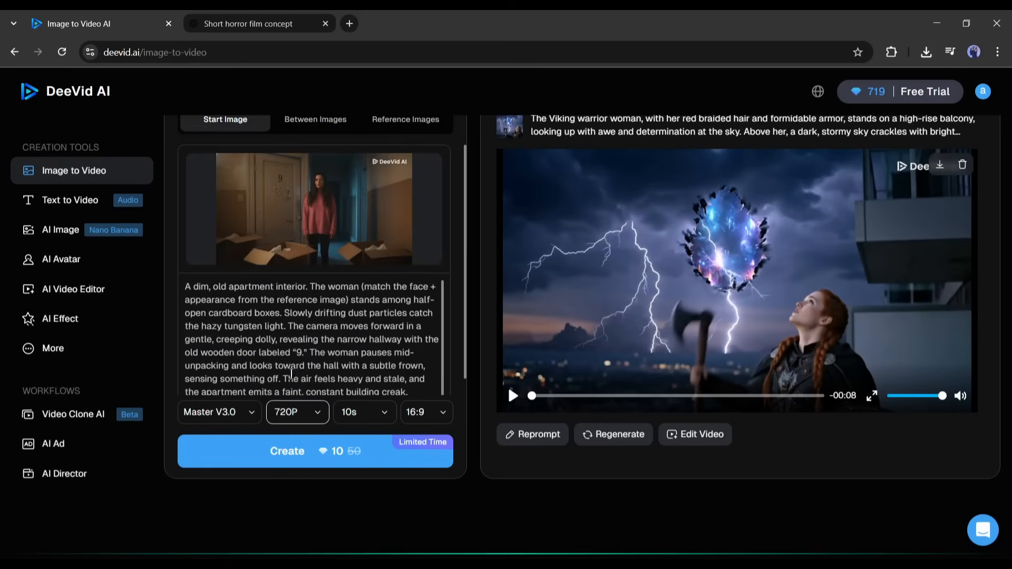
mouse_move(438, 422)
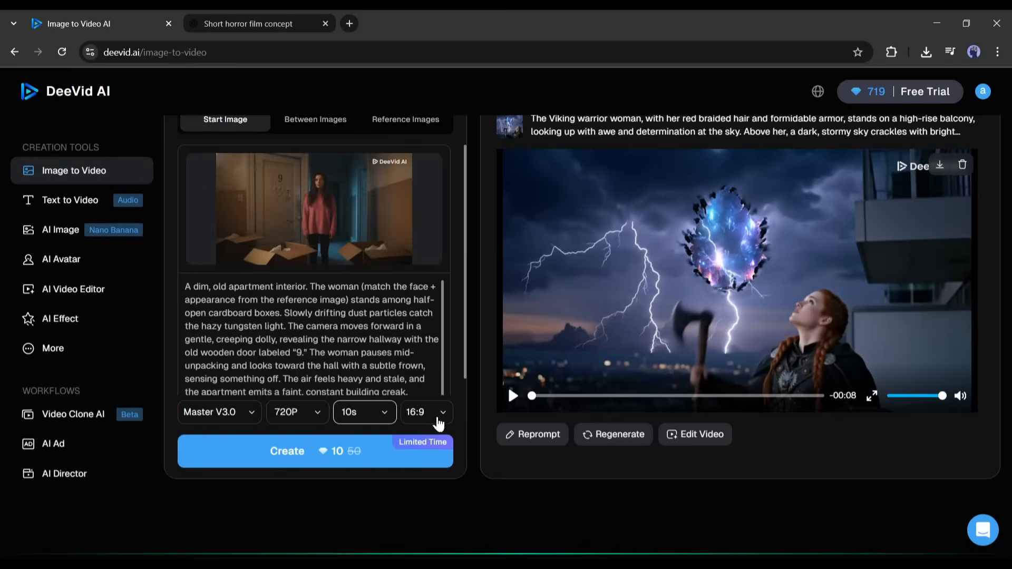
mouse_move(283, 438)
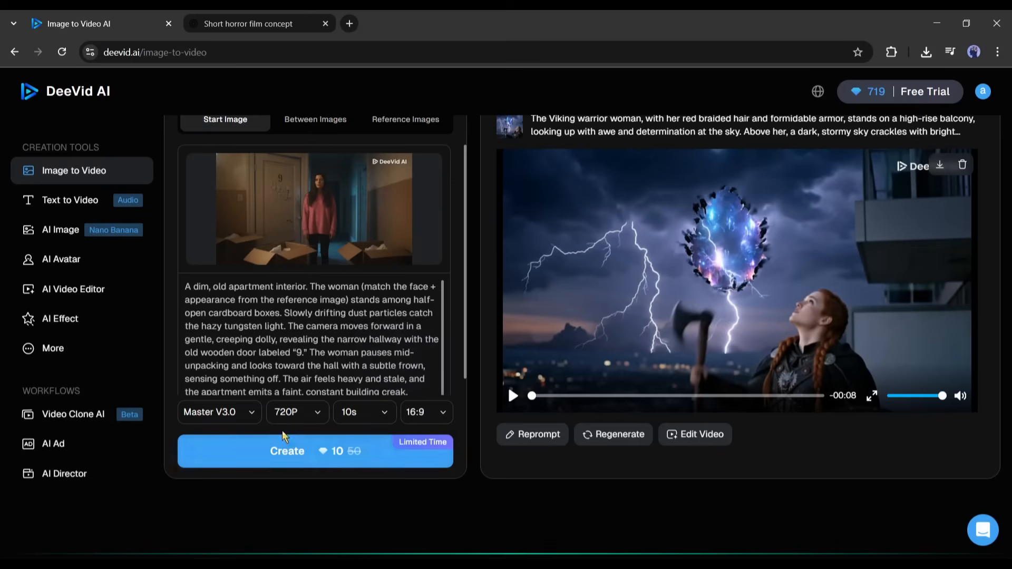
Create the moving-in scene clip and play back the woman standing among cardboard boxes
left_click(286, 452)
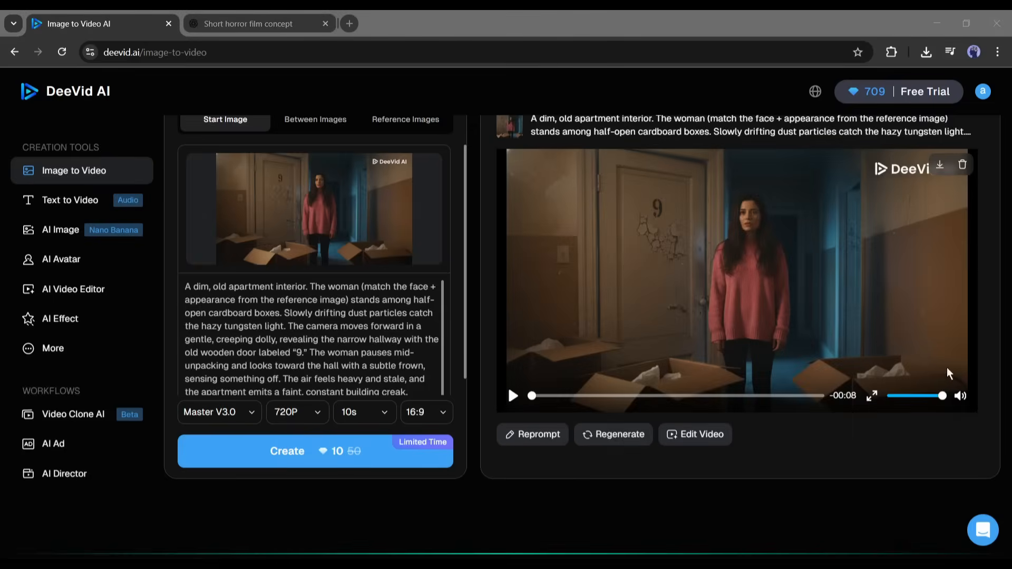
left_click(513, 395)
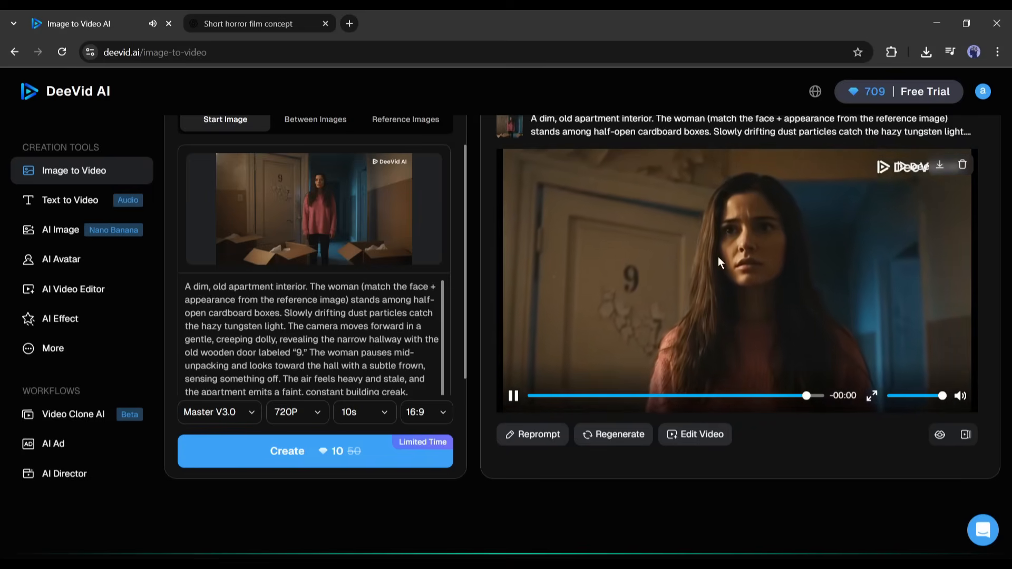
left_click(514, 396)
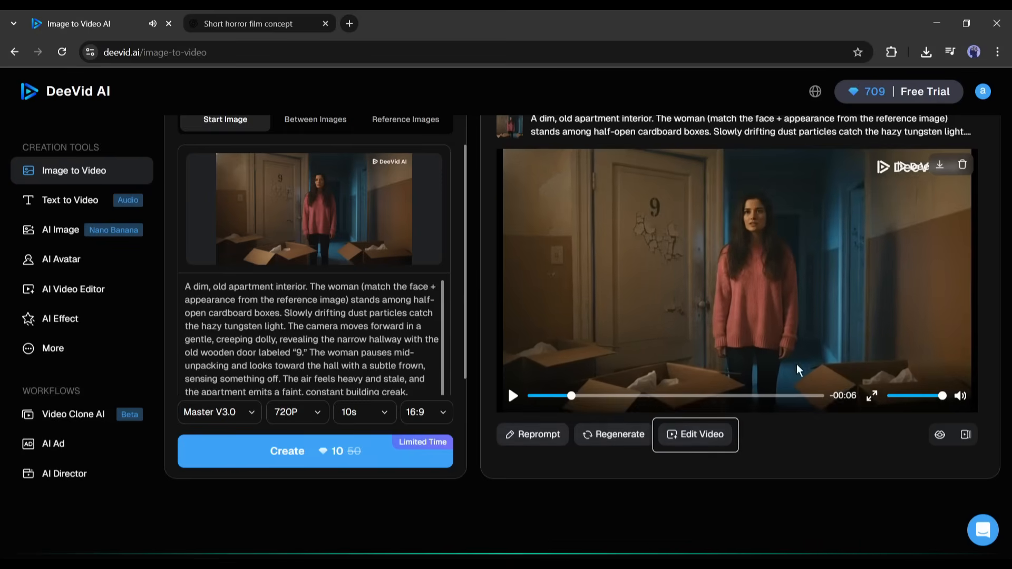
Confirm the clip portion in Edit Video, enter 'Add ... flicker effect to the video' and create the edited version
left_click(695, 433)
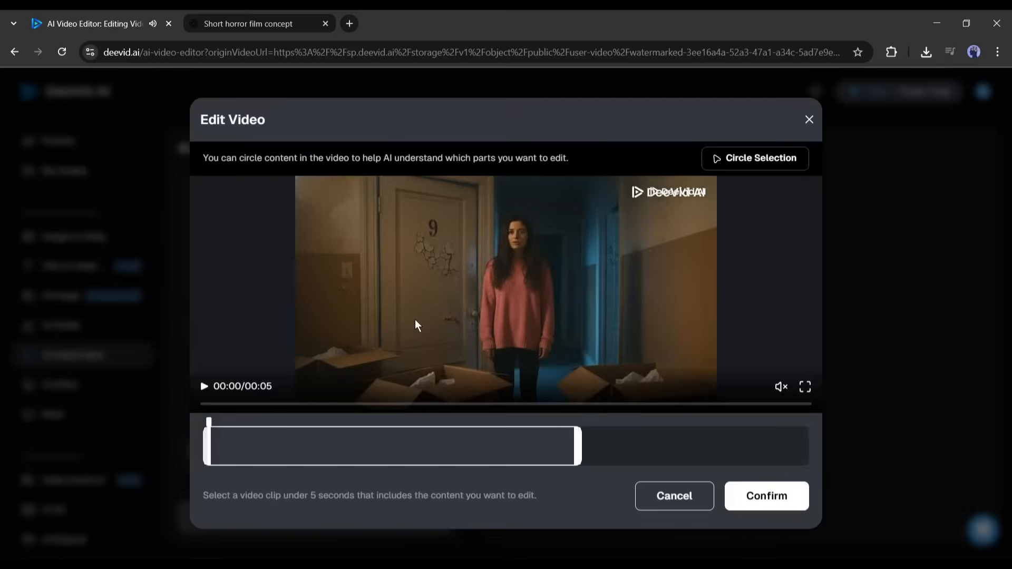
left_click(765, 495)
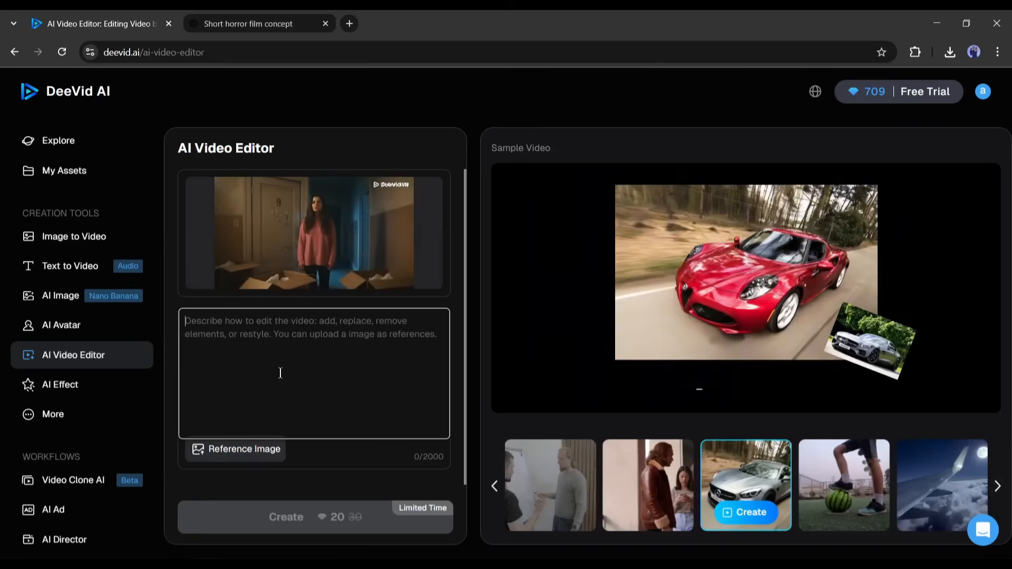
type("Add a slide light fli")
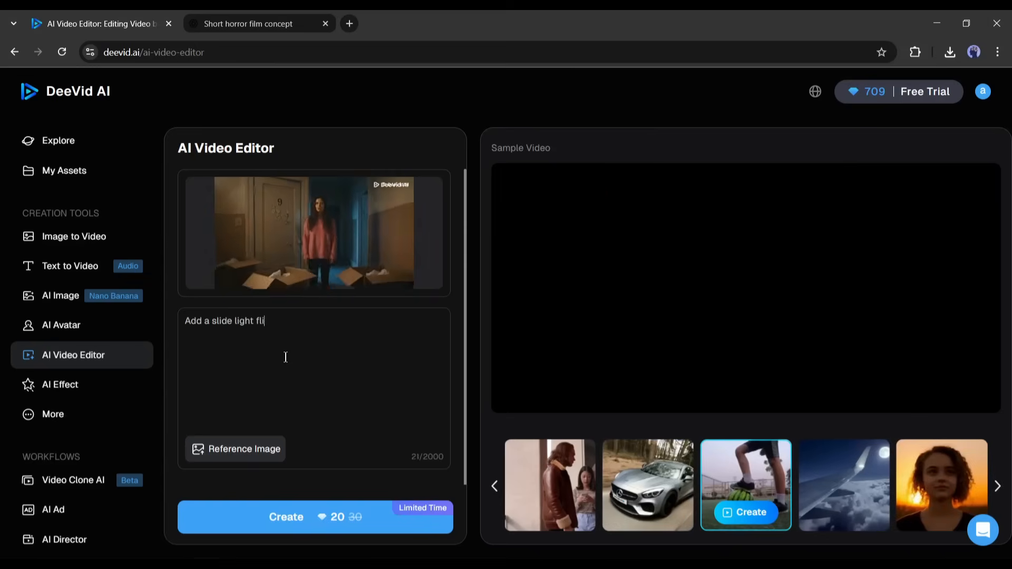
type("cker effect to the video")
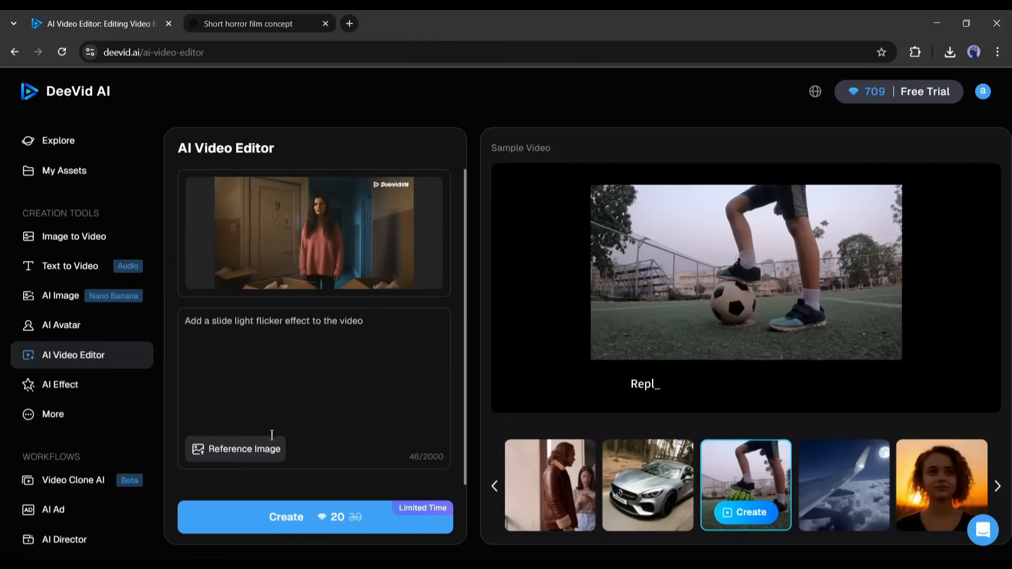
left_click(315, 233)
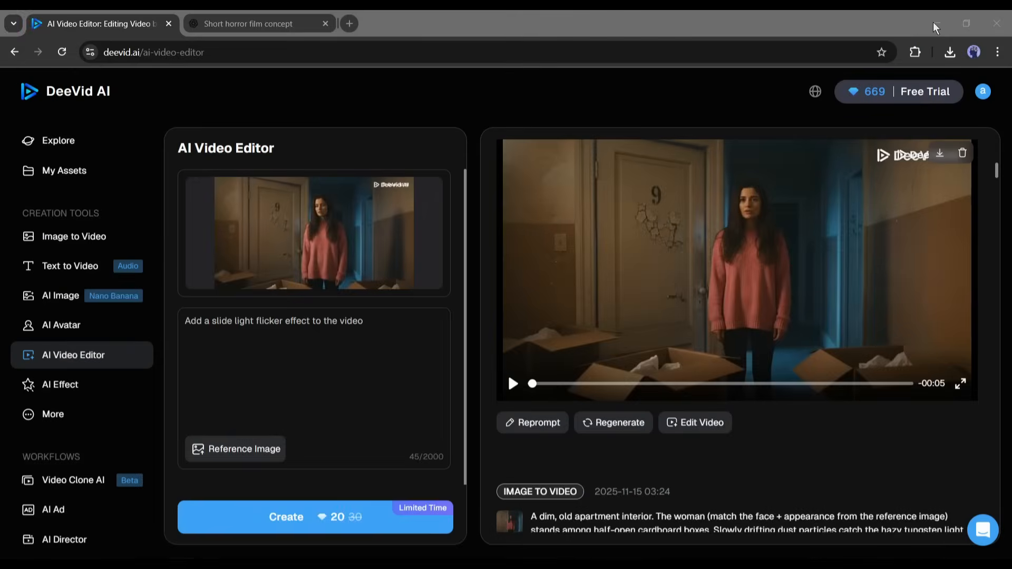
left_click(513, 383)
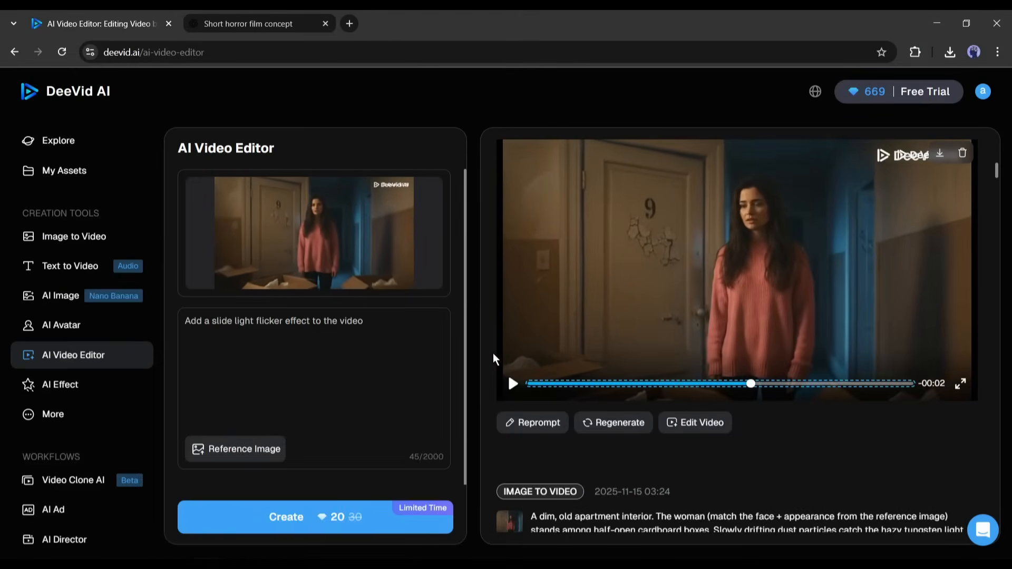
left_click(512, 384)
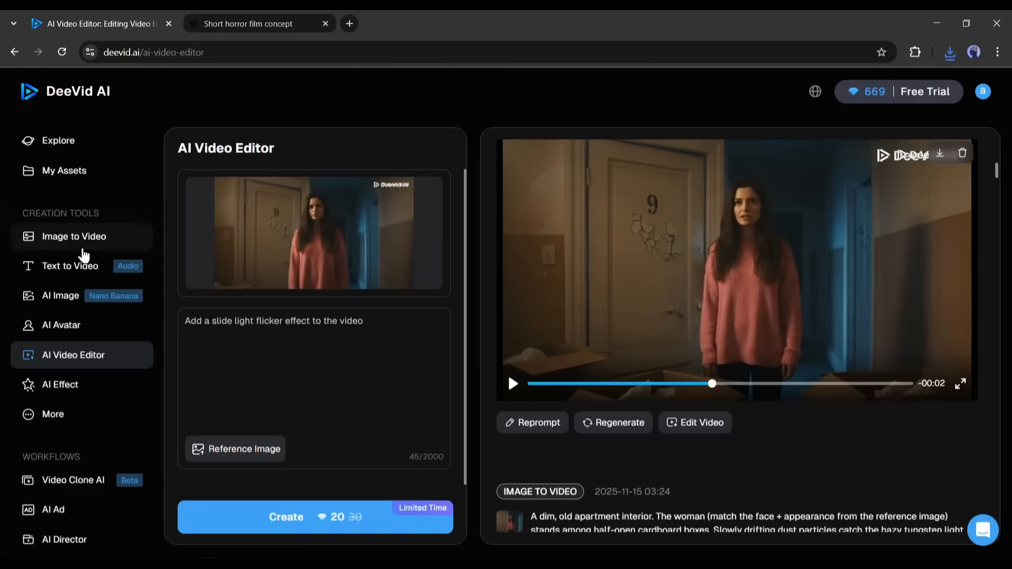
Return to Image to Video and create the hallway door-9 clip from the scene 2 prompt
left_click(75, 237)
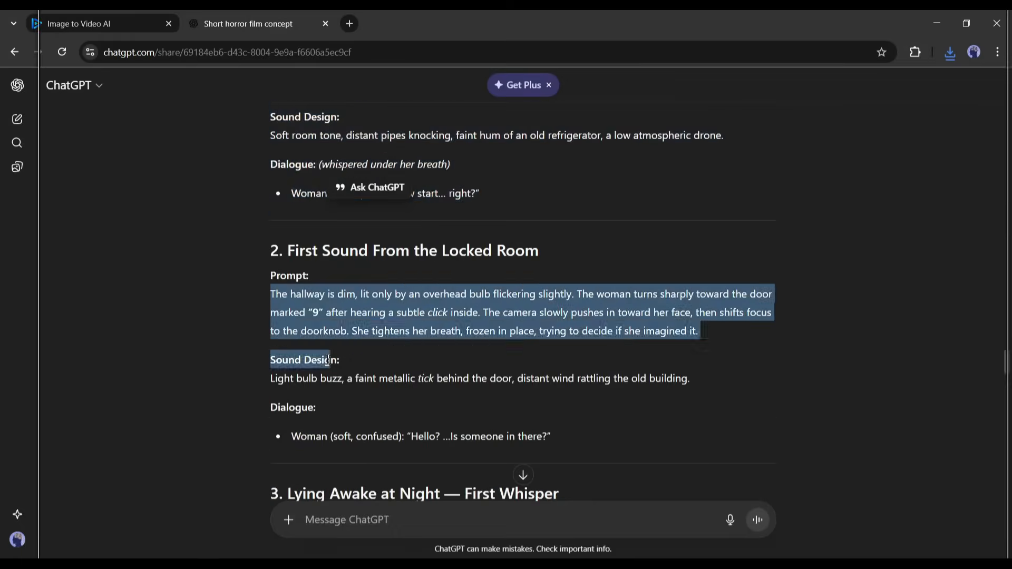
left_click(97, 24)
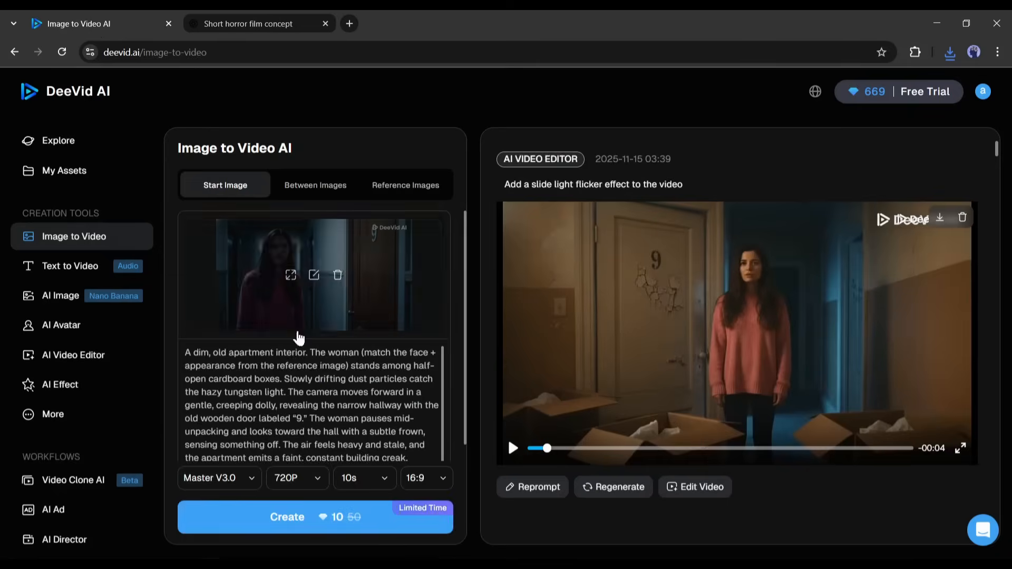
scroll("down", 3)
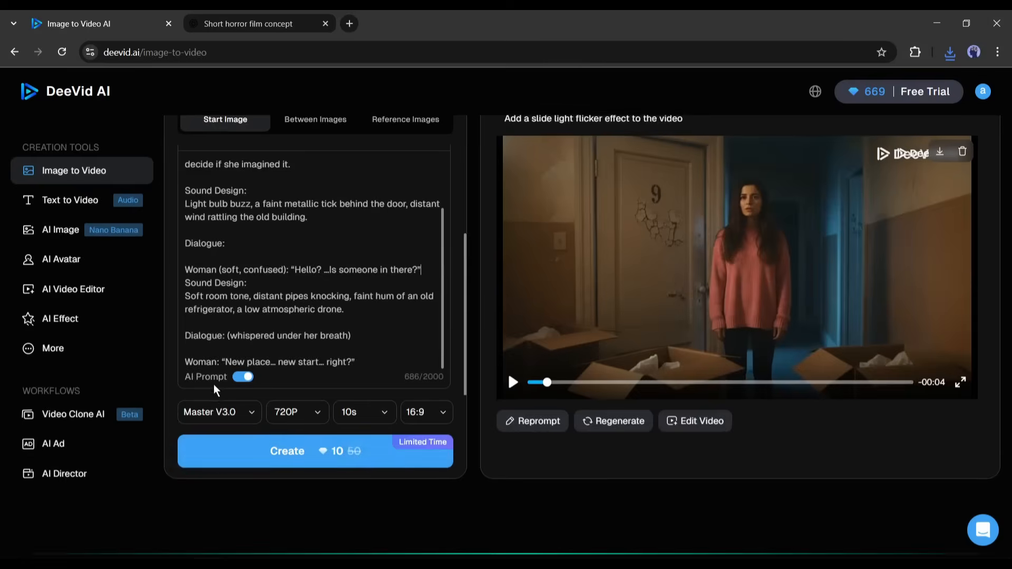
scroll("up", 3)
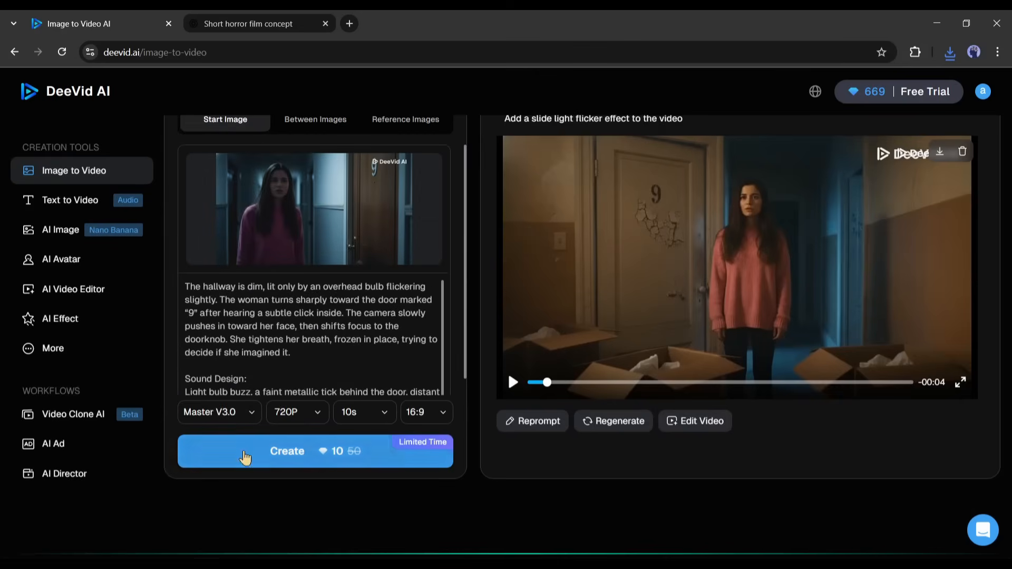
left_click(315, 451)
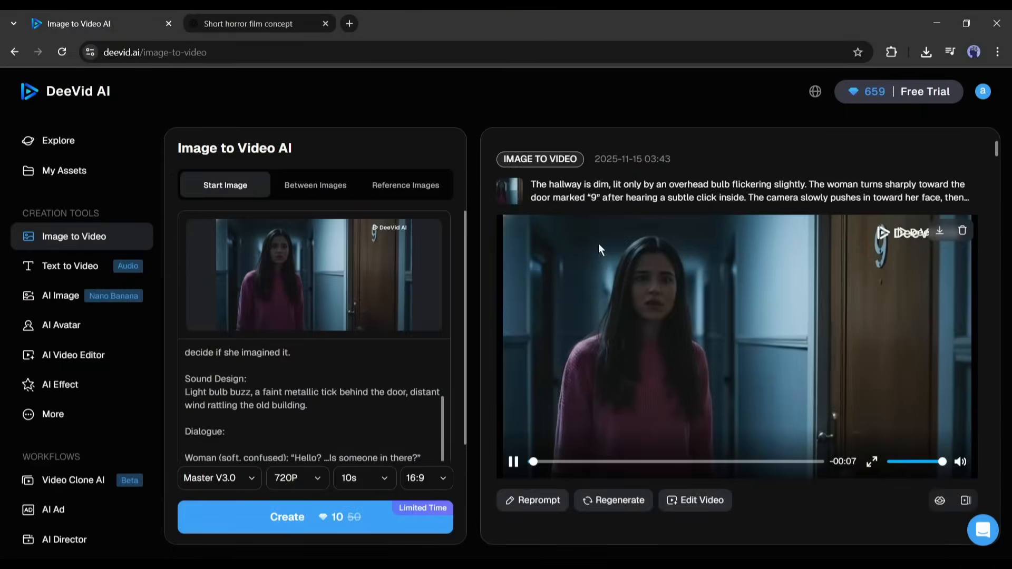
mouse_move(794, 365)
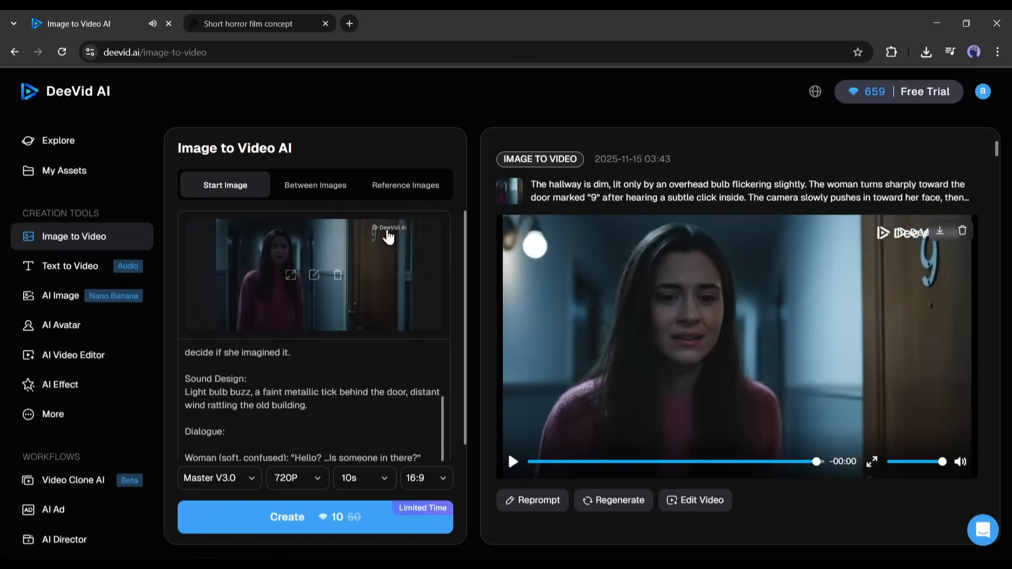
Swap the start image and bring in the scene 3 bedroom prompt from ChatGPT
left_click(336, 275)
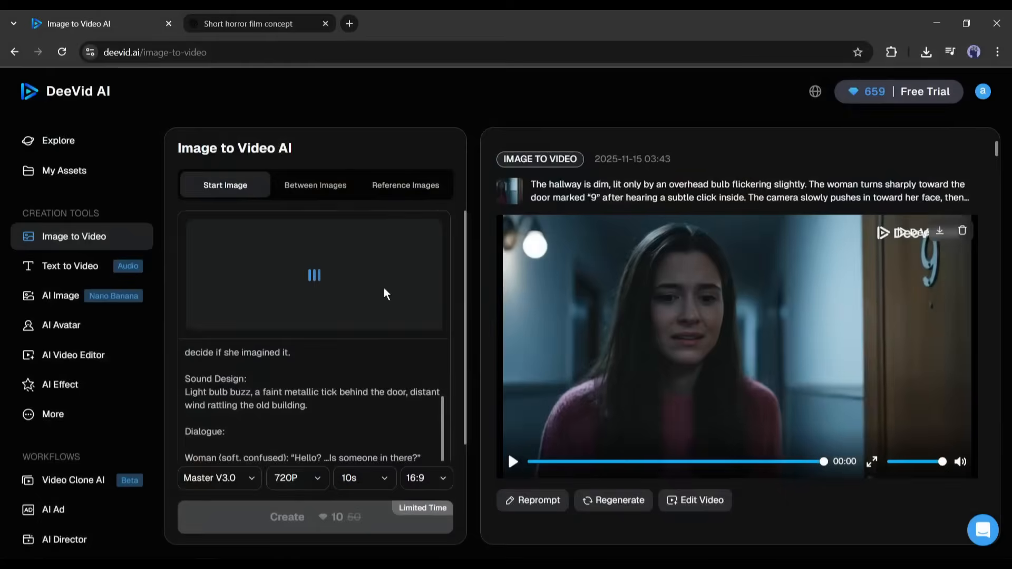
left_click(252, 24)
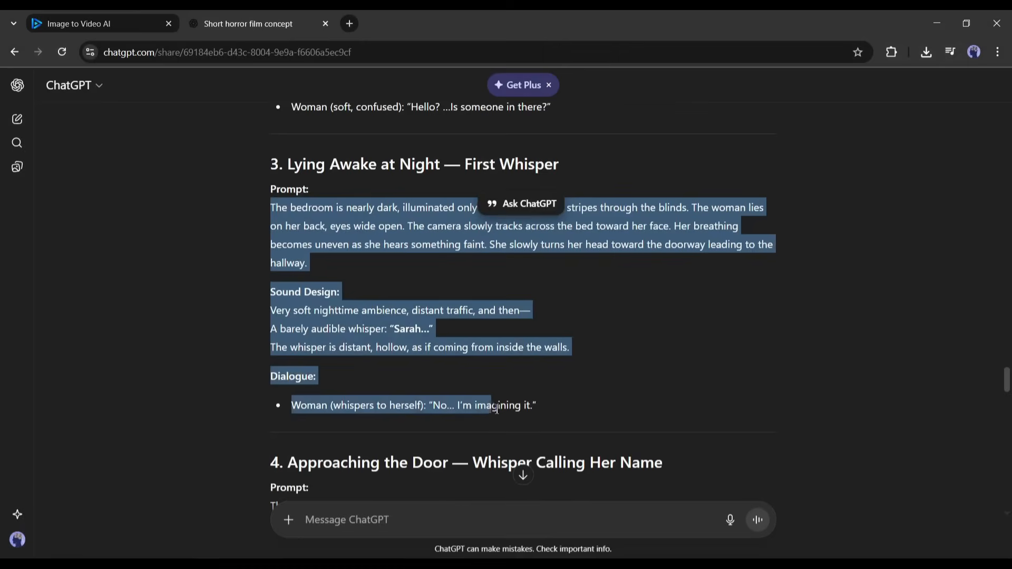
left_click(101, 24)
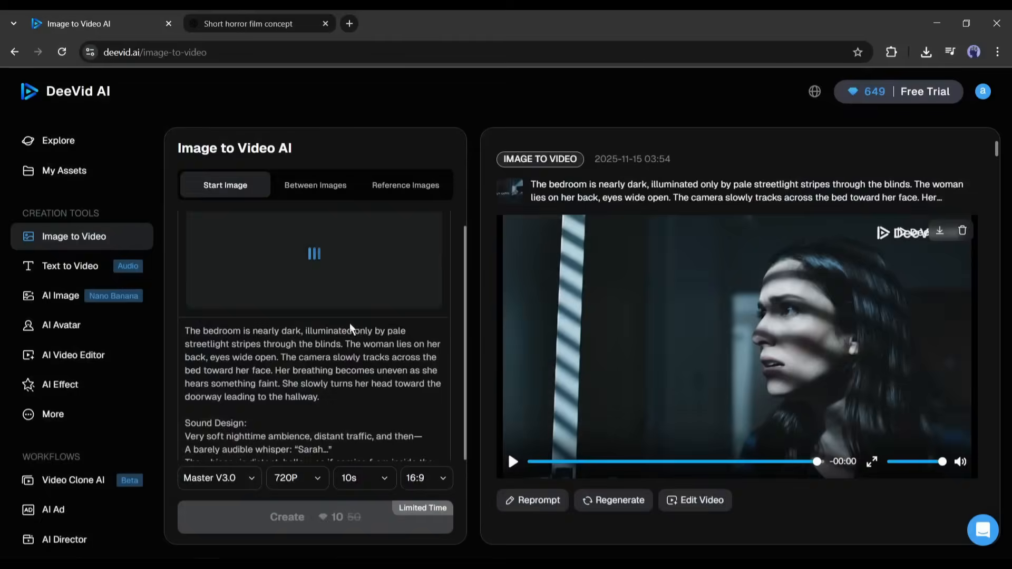
Open the Explore gallery of featured creations from the sidebar
left_click(315, 516)
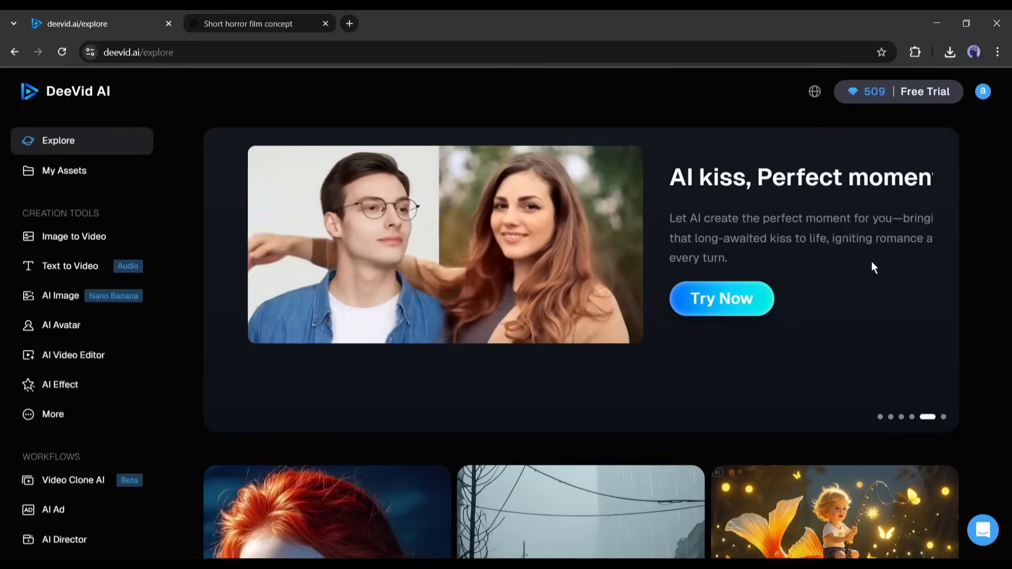
left_click(935, 417)
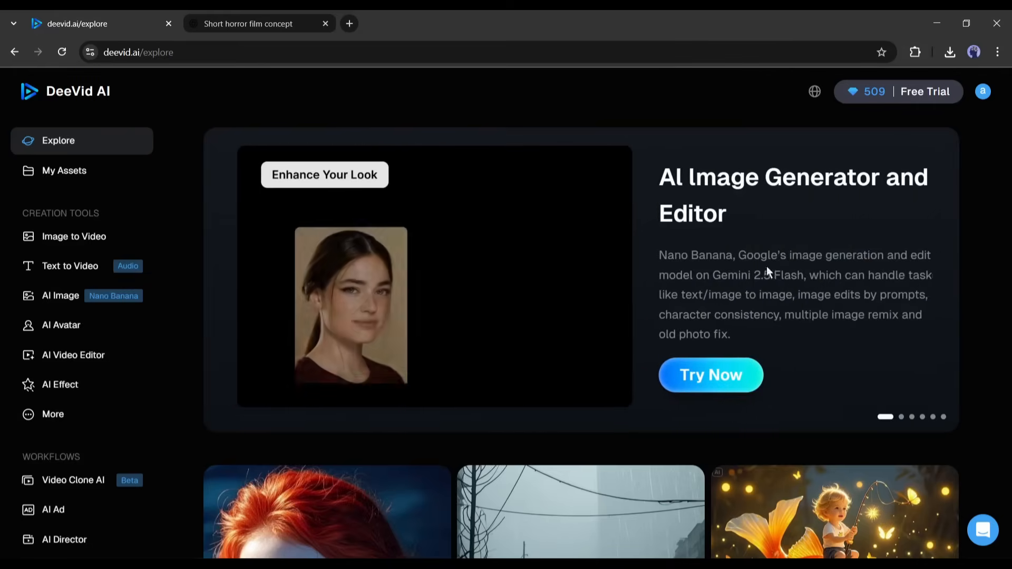
scroll("down", 3)
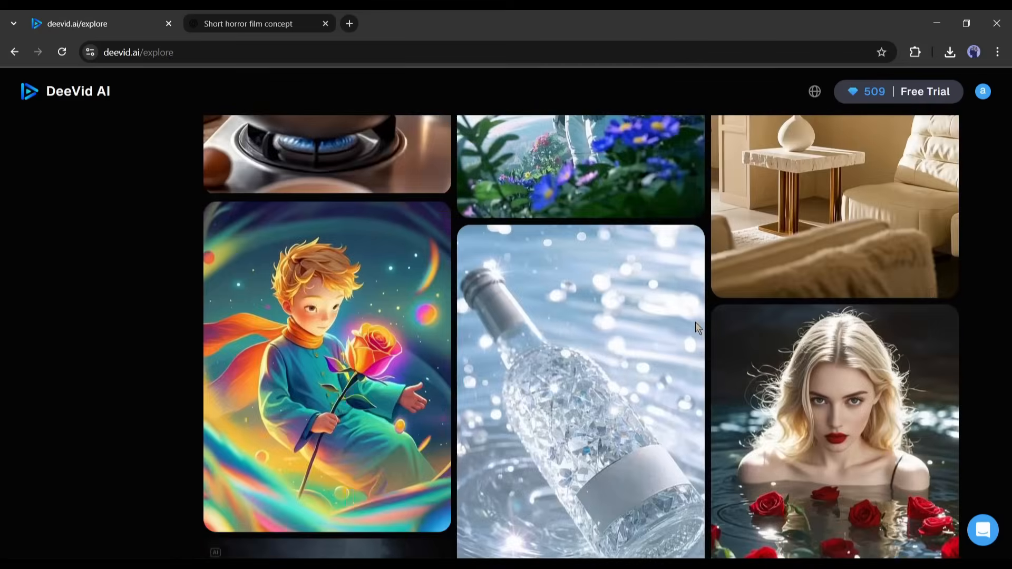